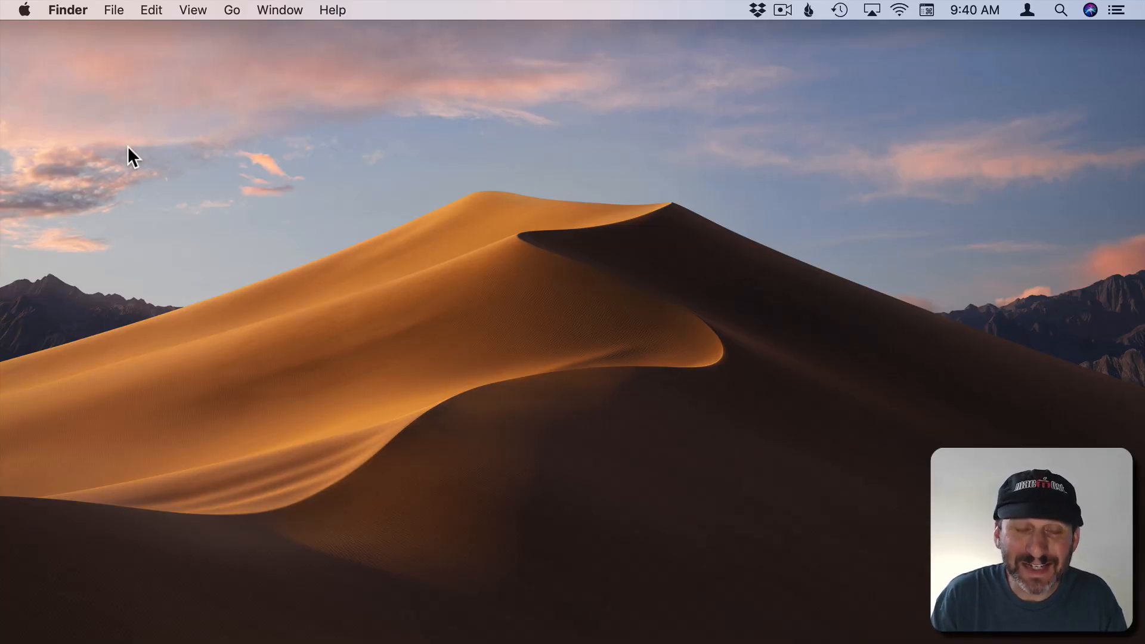
mouse_move(111, 621)
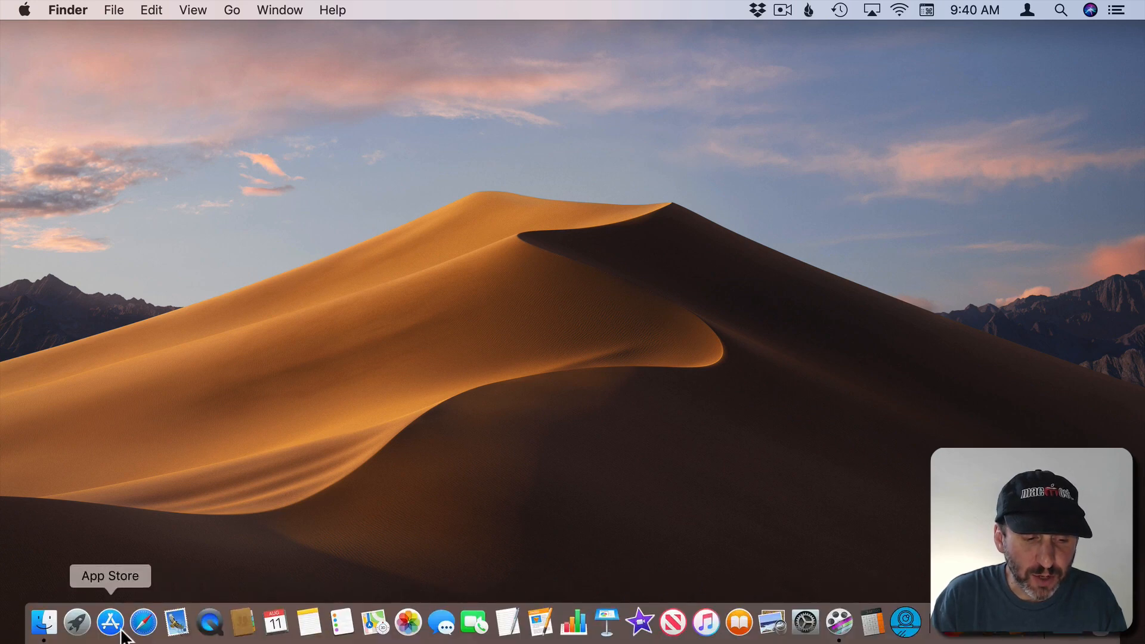
mouse_move(76, 622)
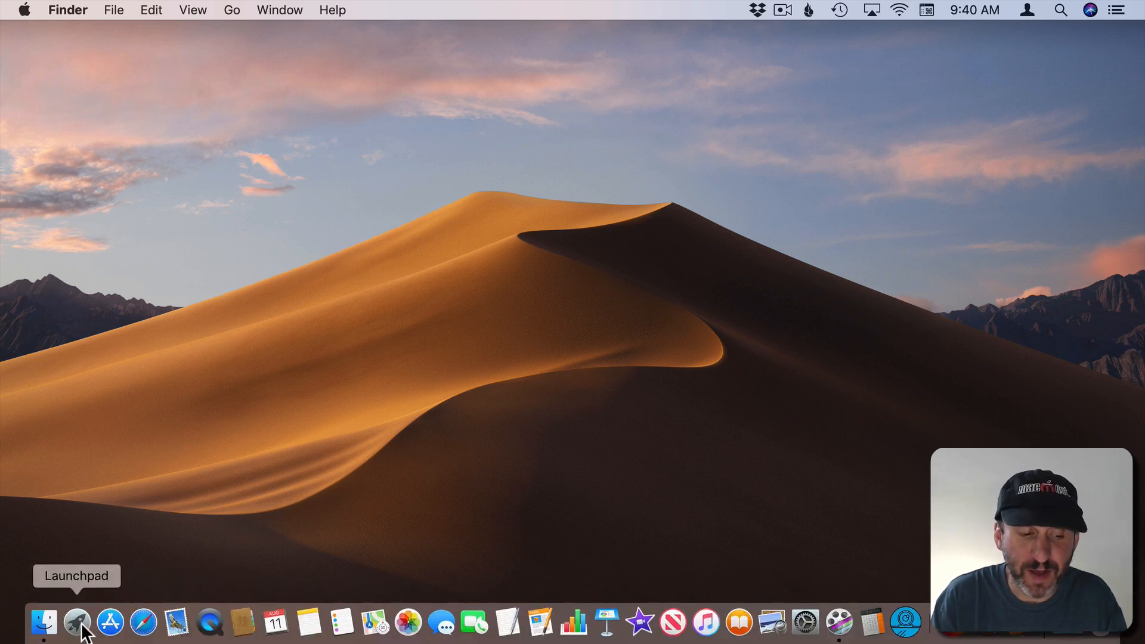
- Open Launchpad from the Dock and page through the grid of installed app icons
click(77, 621)
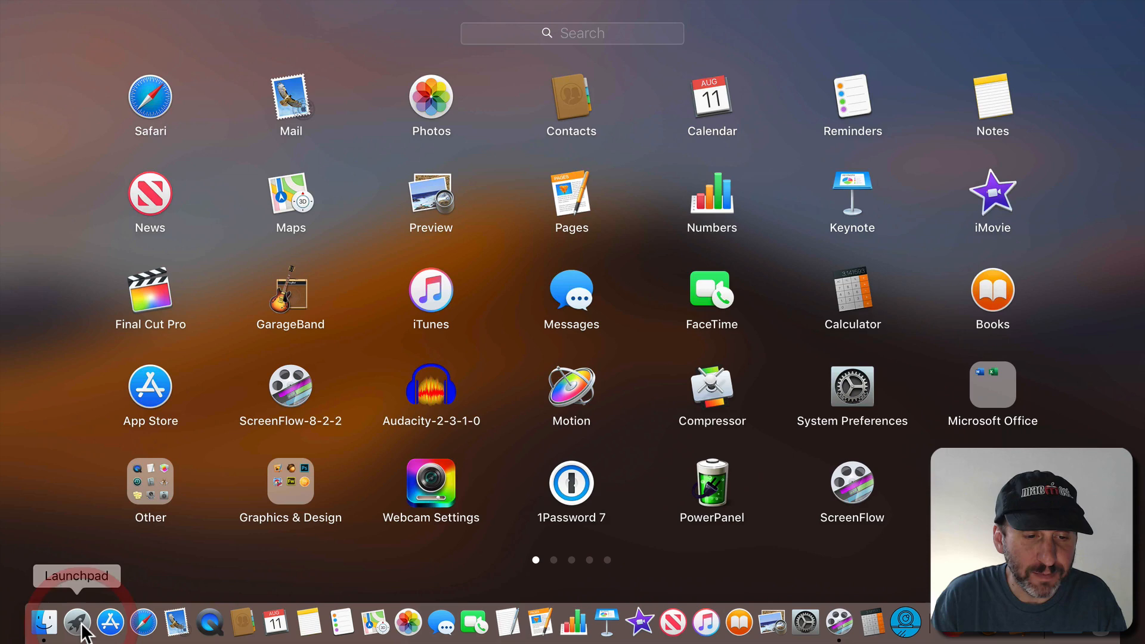
mouse_move(579, 342)
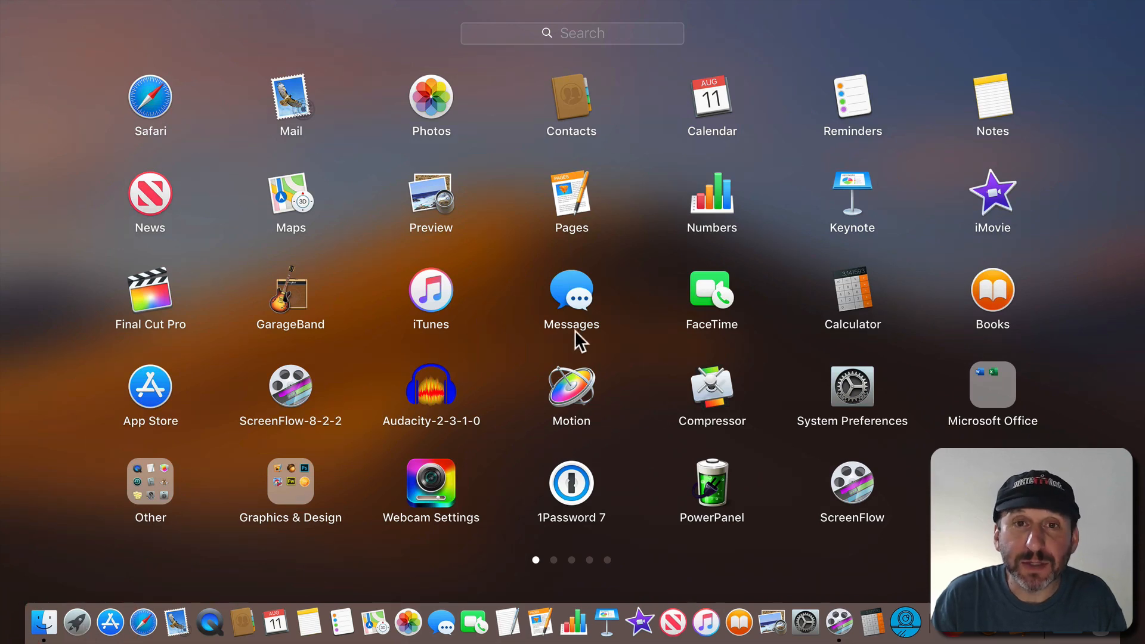
scroll(left, 3)
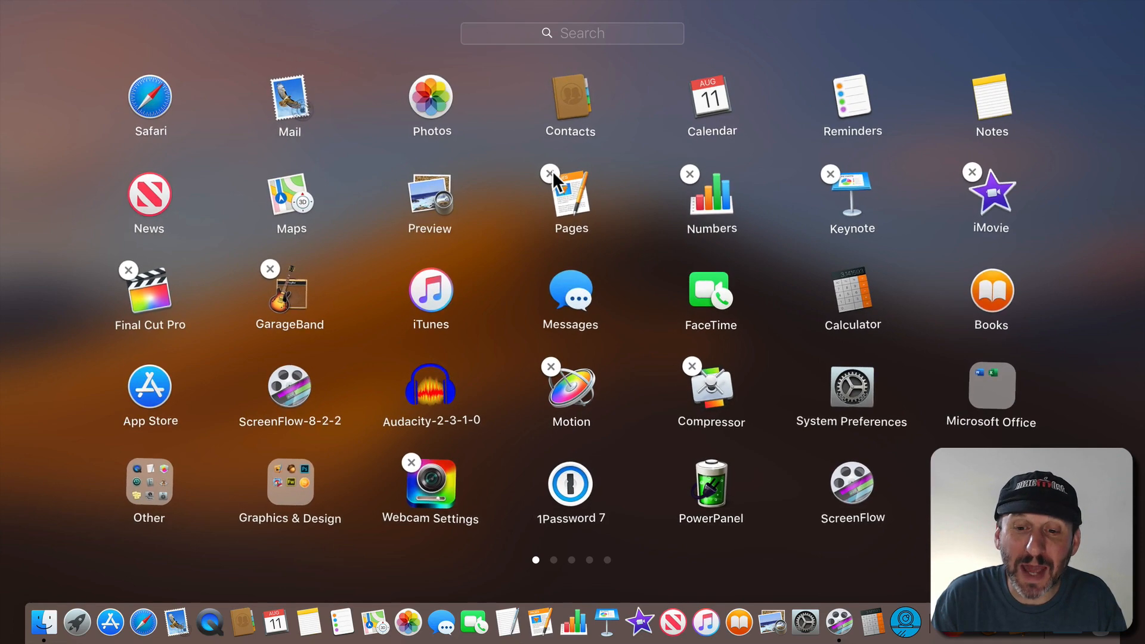
mouse_move(697, 212)
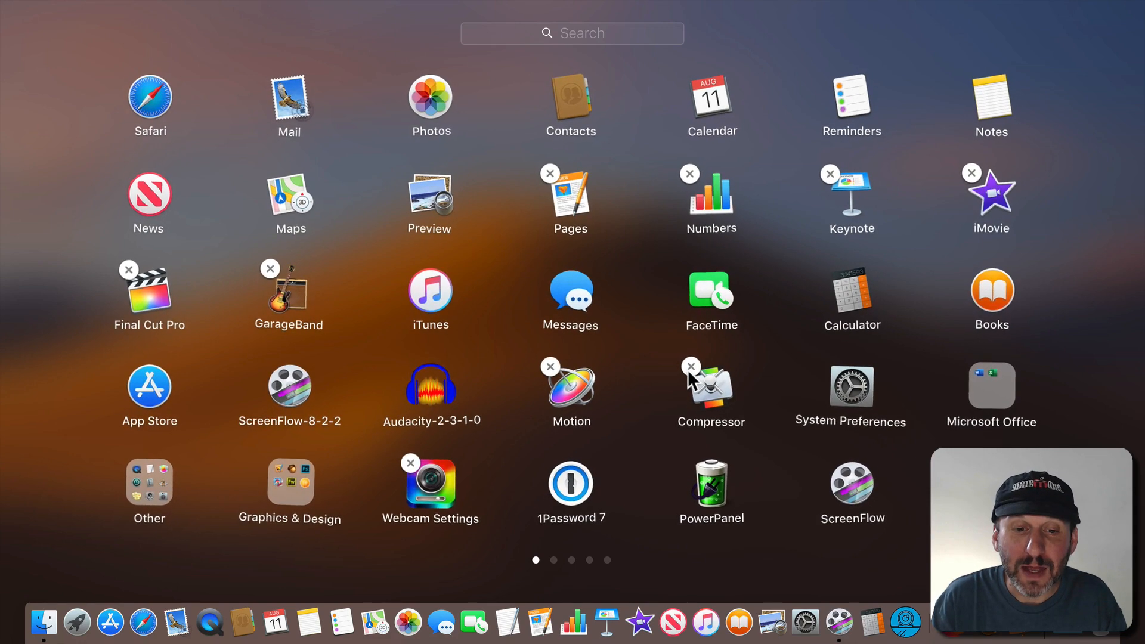
mouse_move(453, 208)
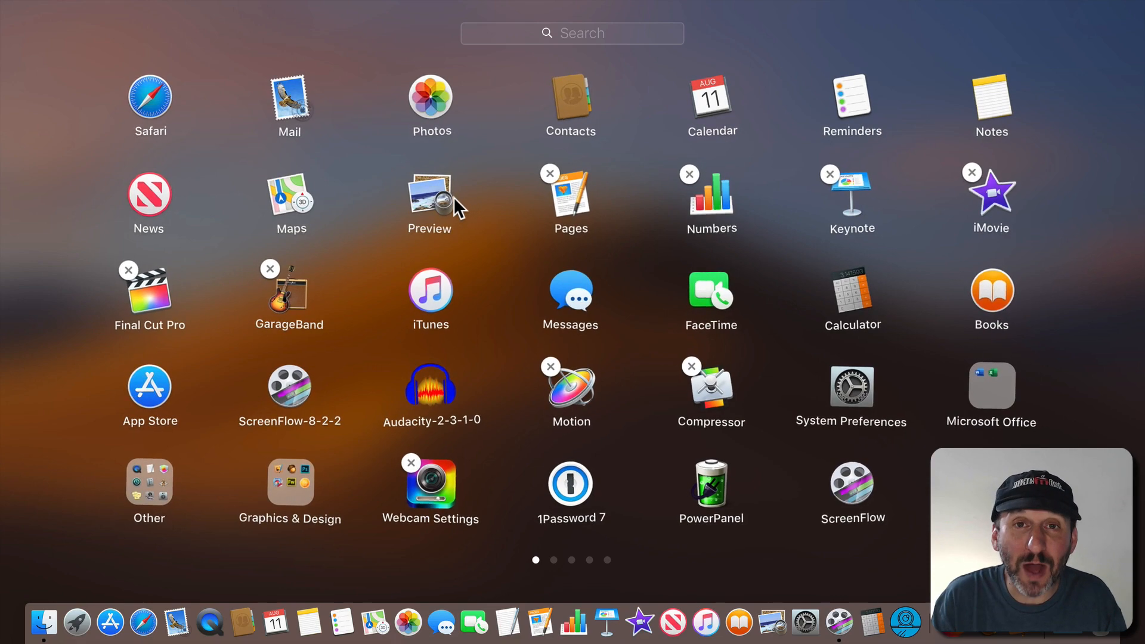
mouse_move(391, 230)
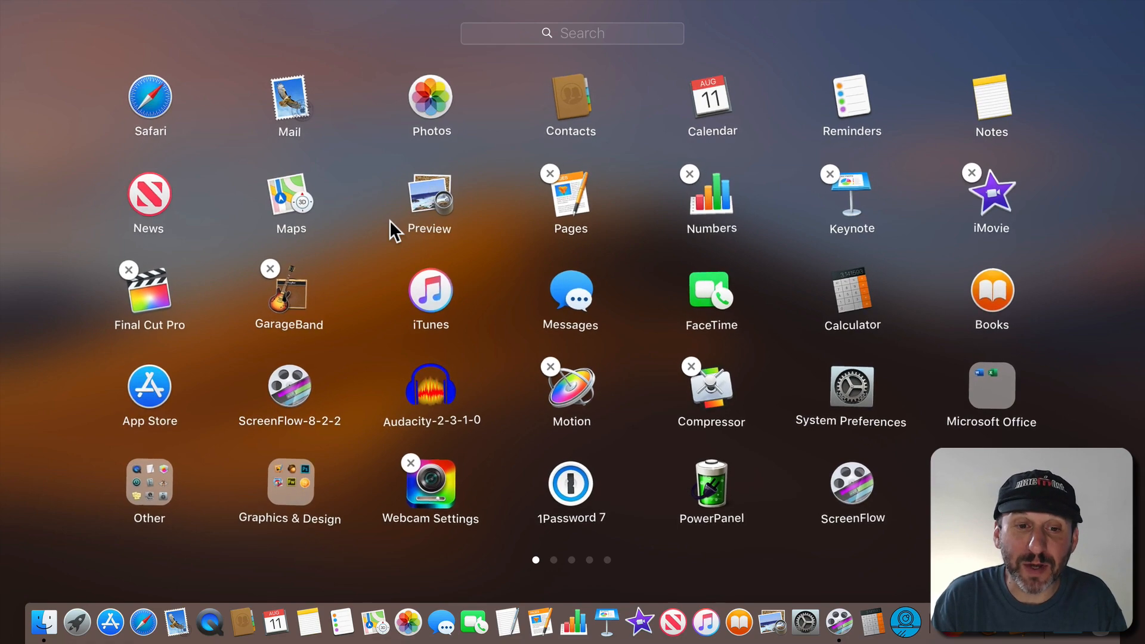
mouse_move(375, 117)
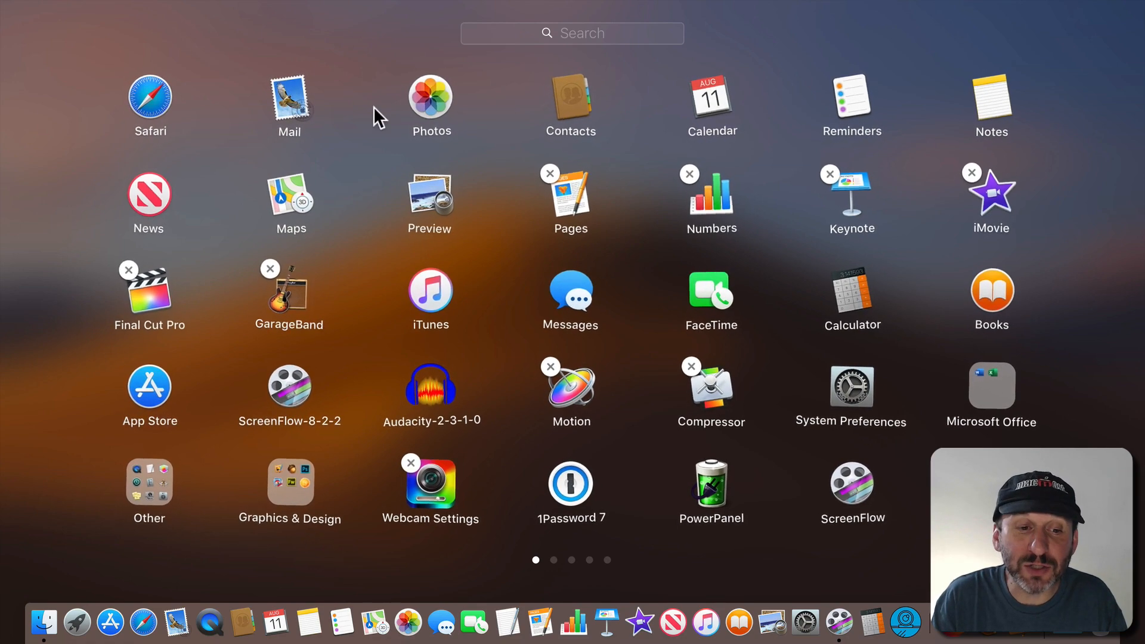
mouse_move(268, 199)
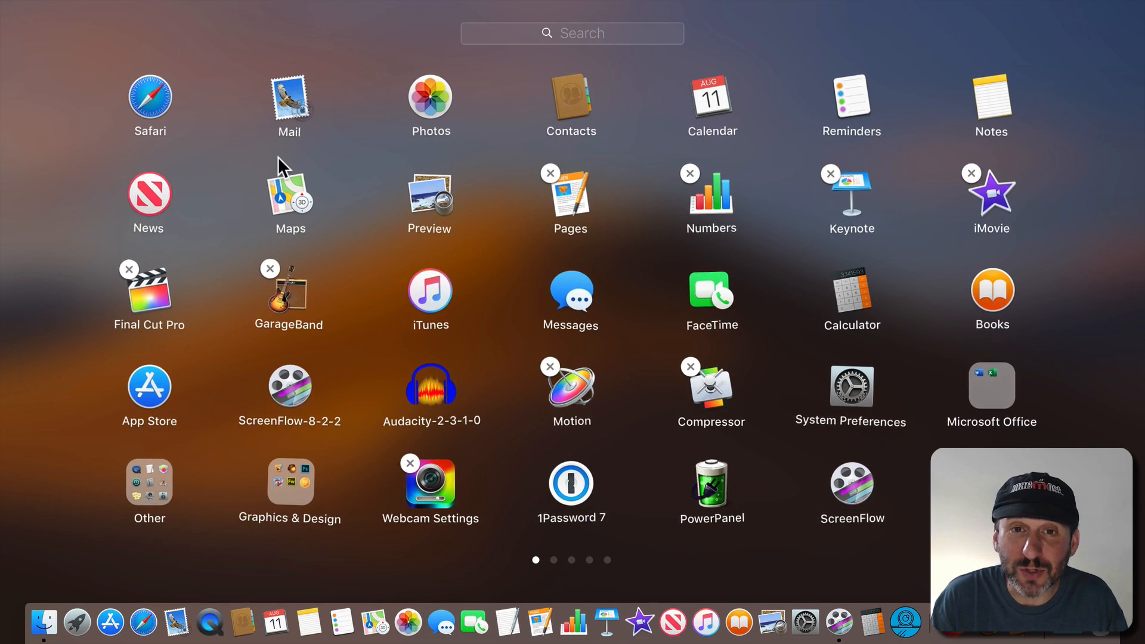
mouse_move(978, 384)
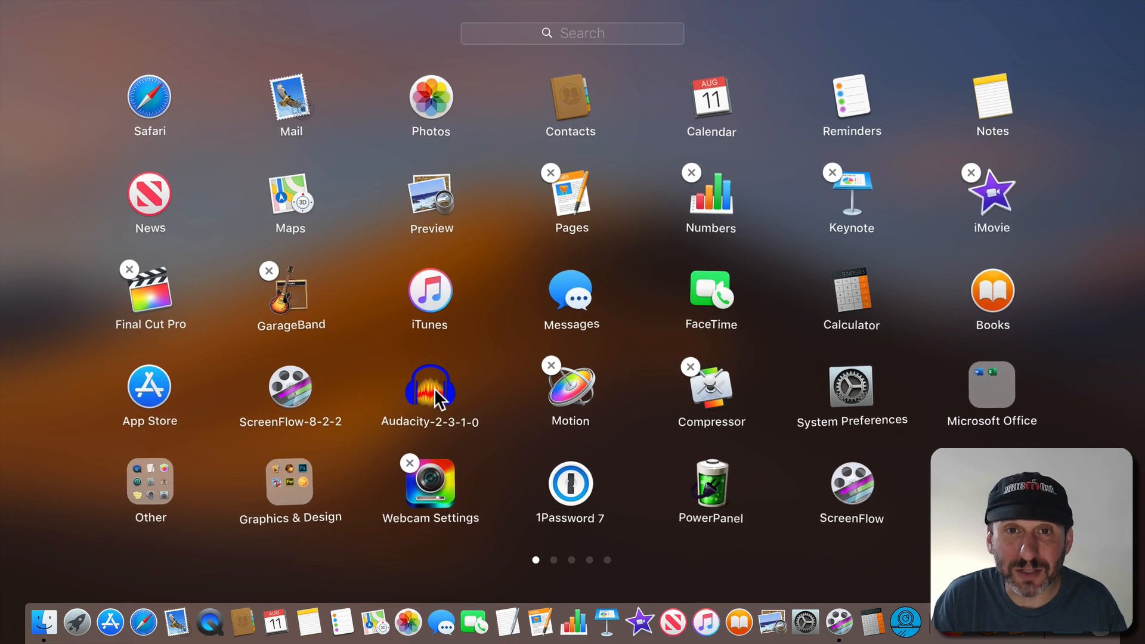
mouse_move(303, 400)
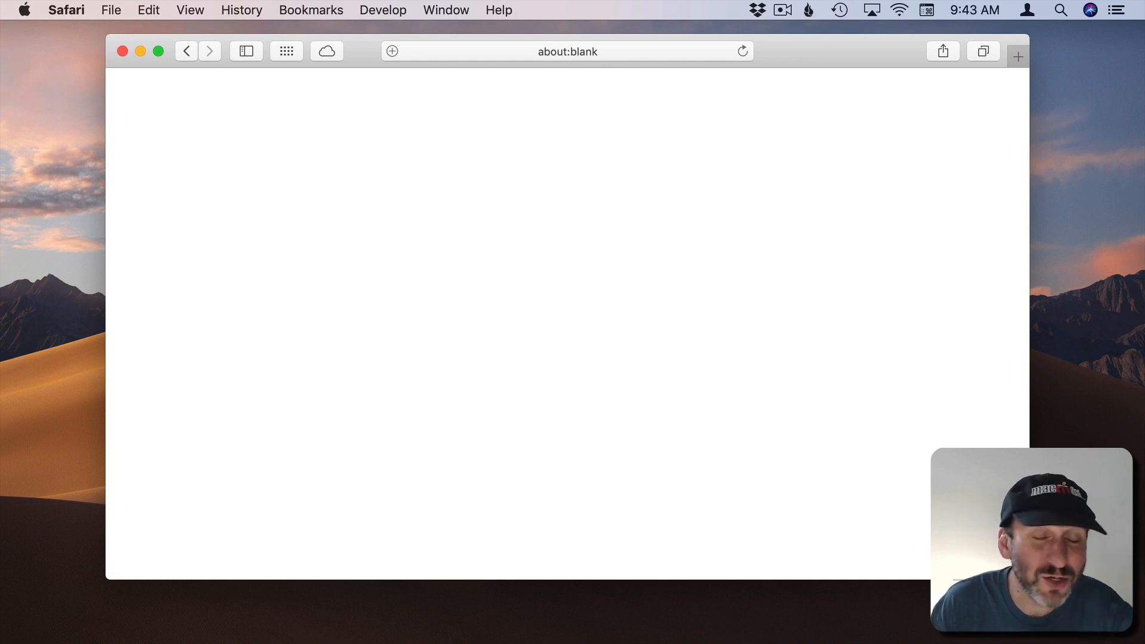
- Load panic.com in Safari and scroll down to the 'Need help from us?' section
click(566, 51)
text(pan)
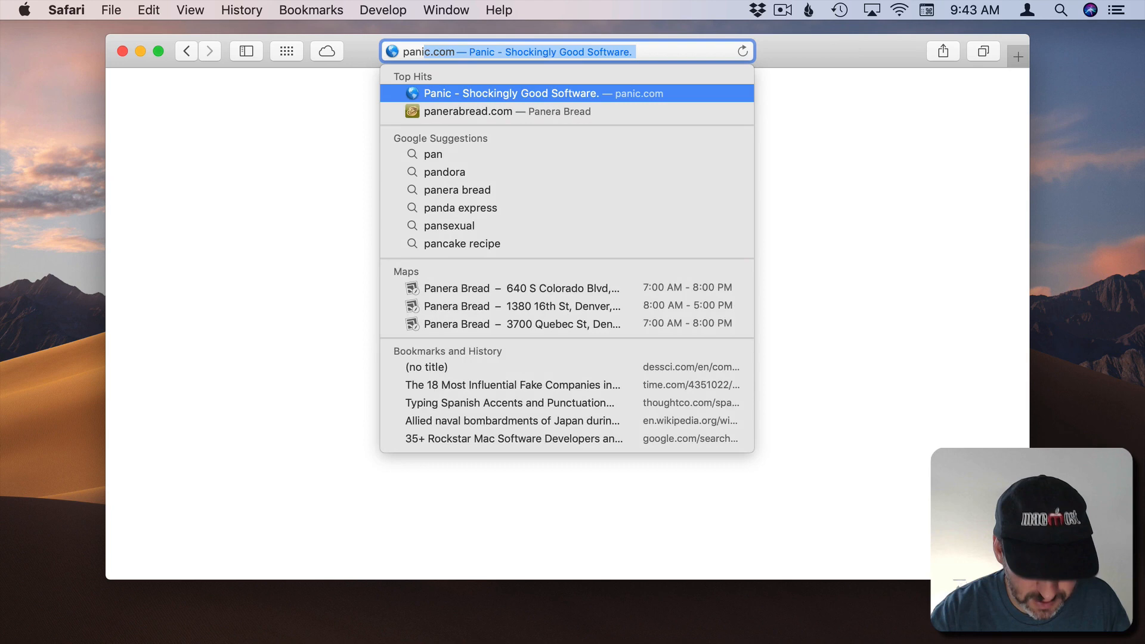
click(531, 93)
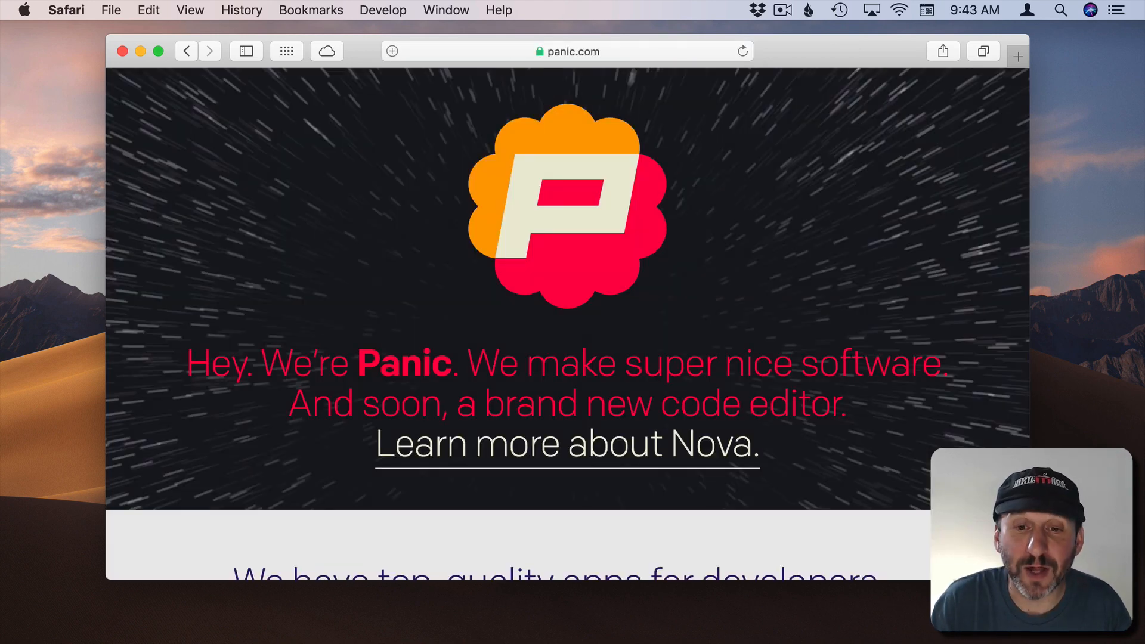
scroll(down, 3)
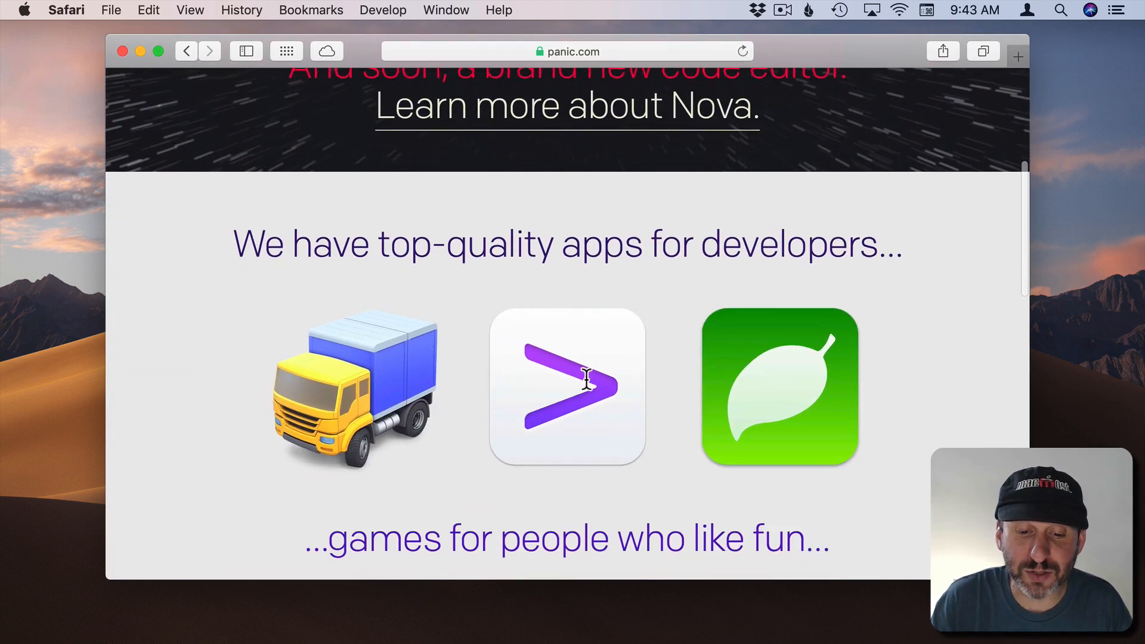
scroll(down, 3)
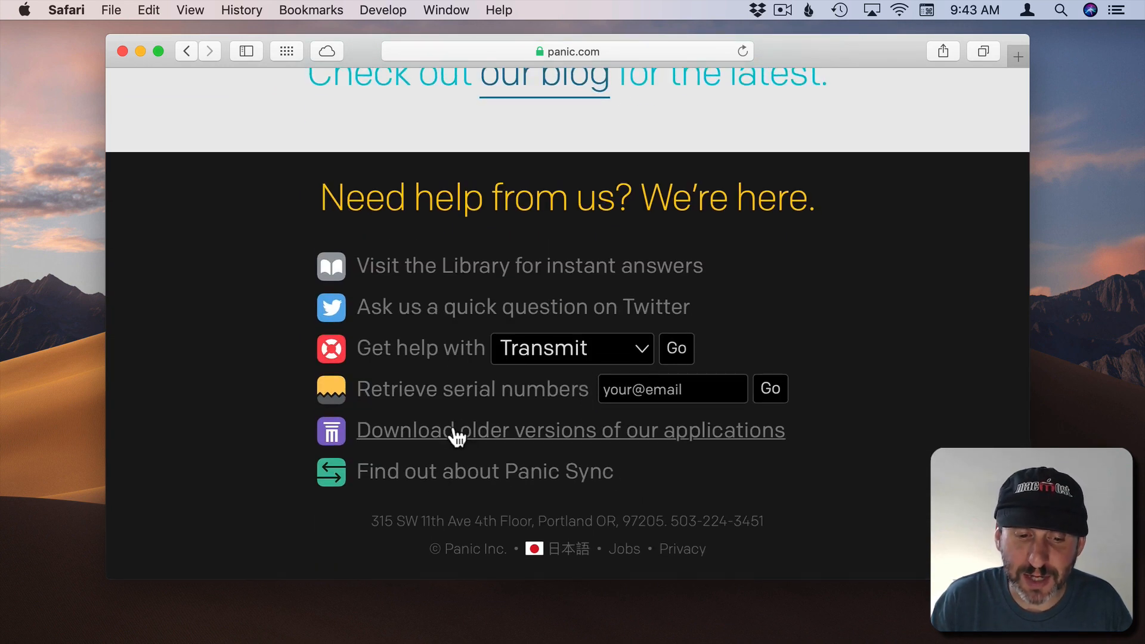
mouse_move(458, 394)
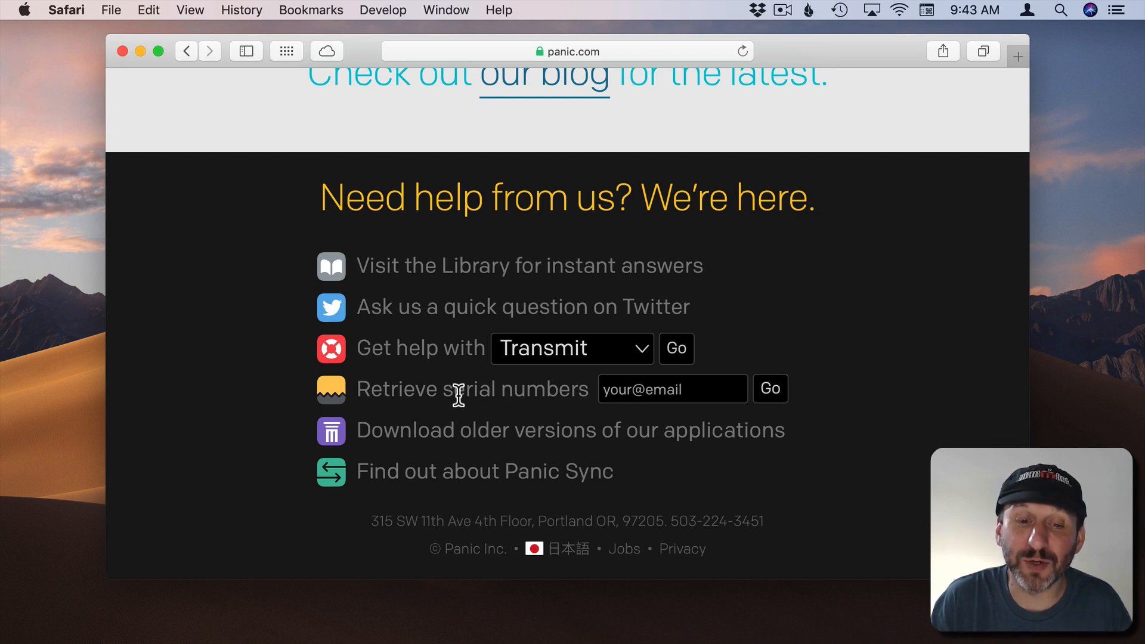
mouse_move(408, 346)
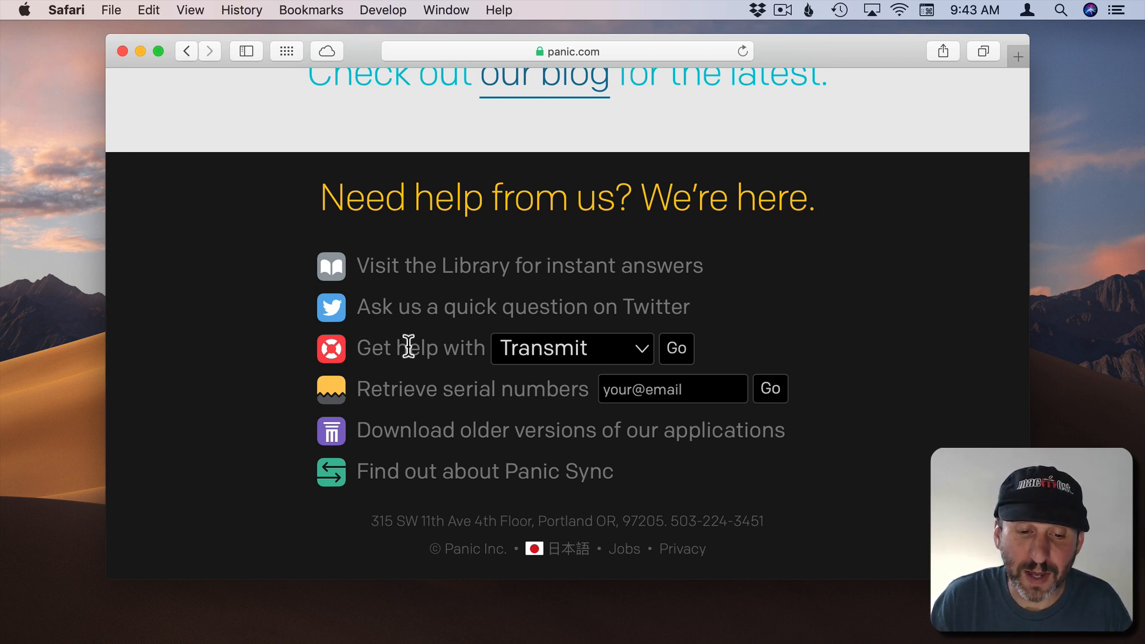
- Open the Transmit help library and search it for 'uninstall'
click(674, 349)
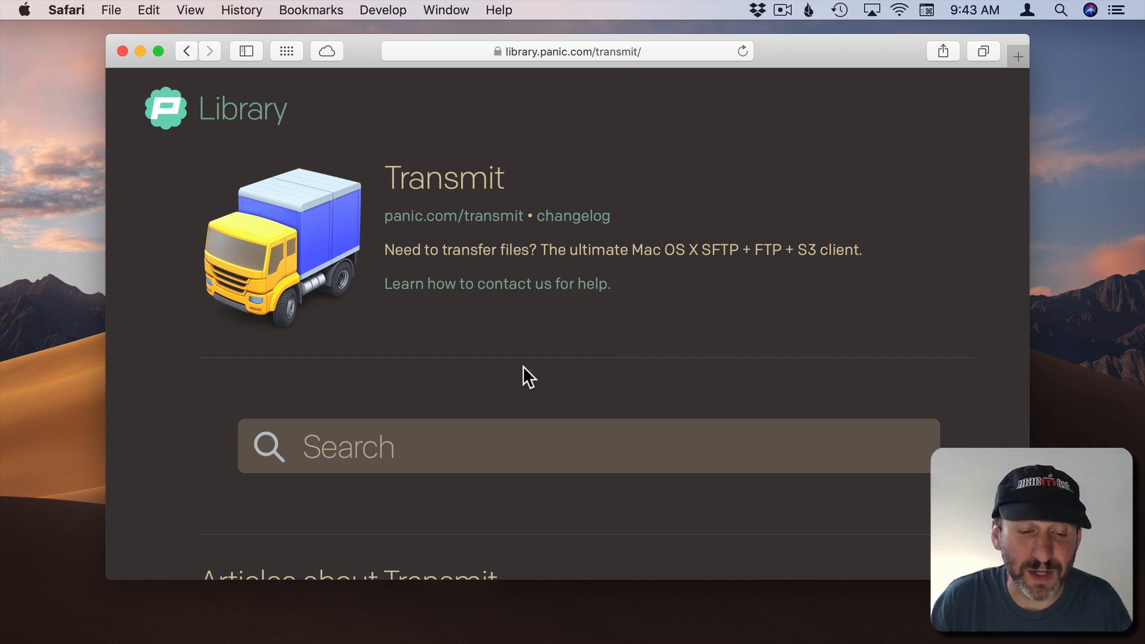
scroll(down, 3)
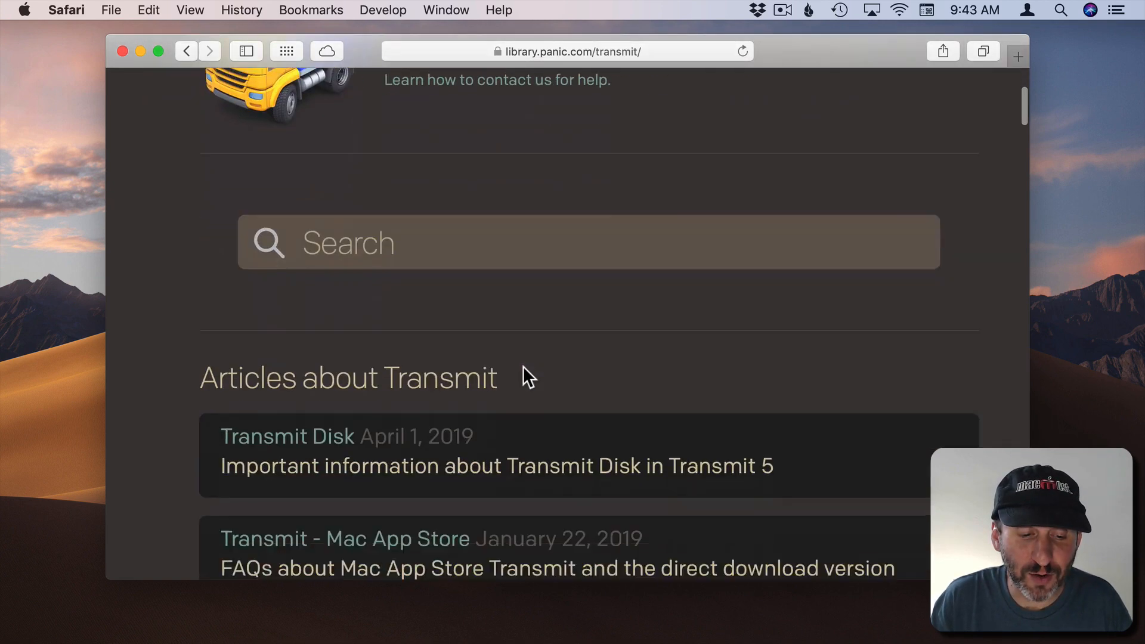
scroll(up, 3)
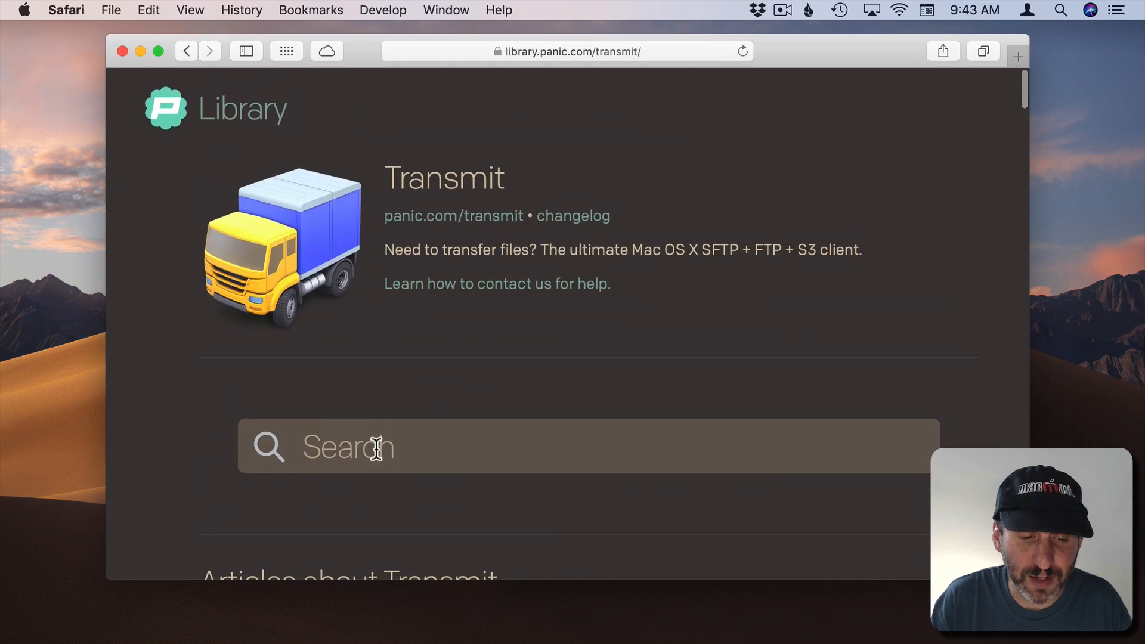
text(uninstall)
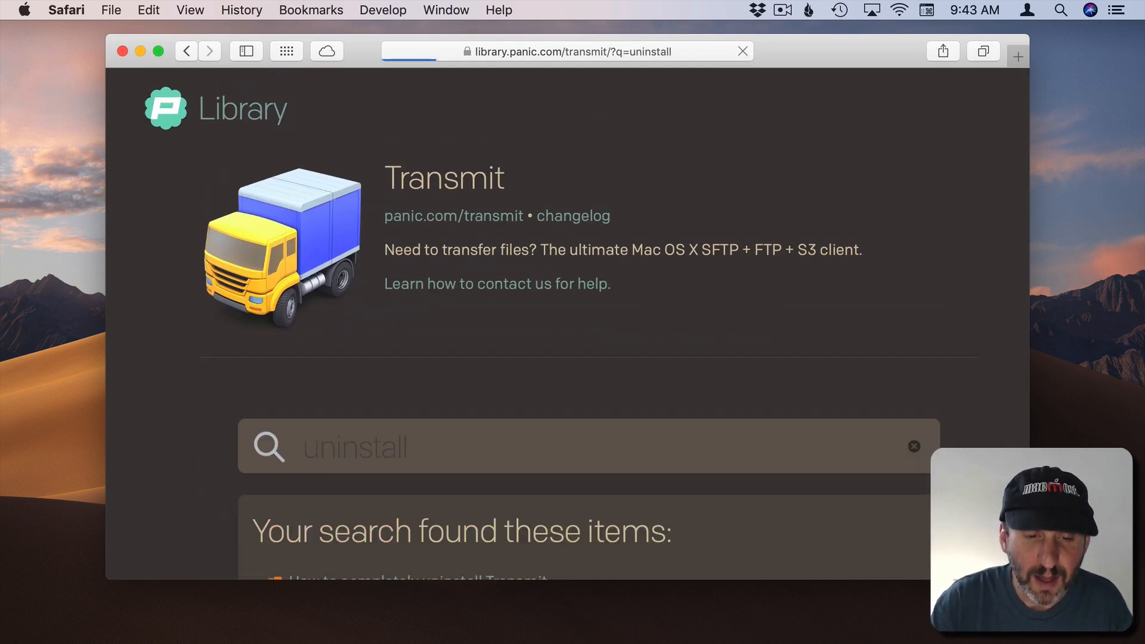
scroll(down, 3)
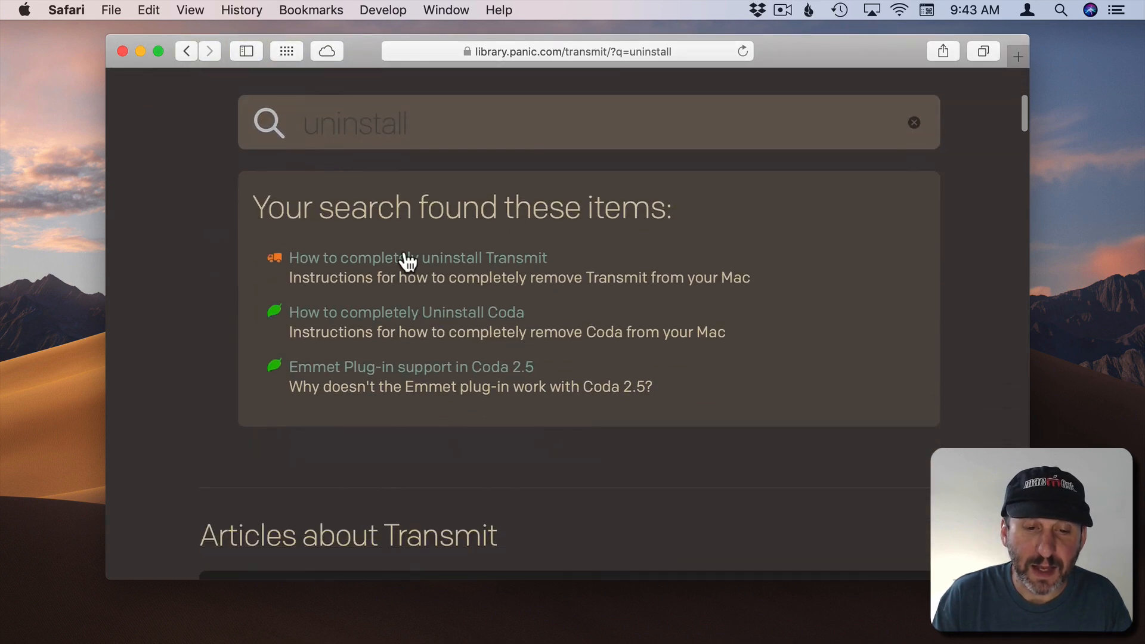
click(417, 258)
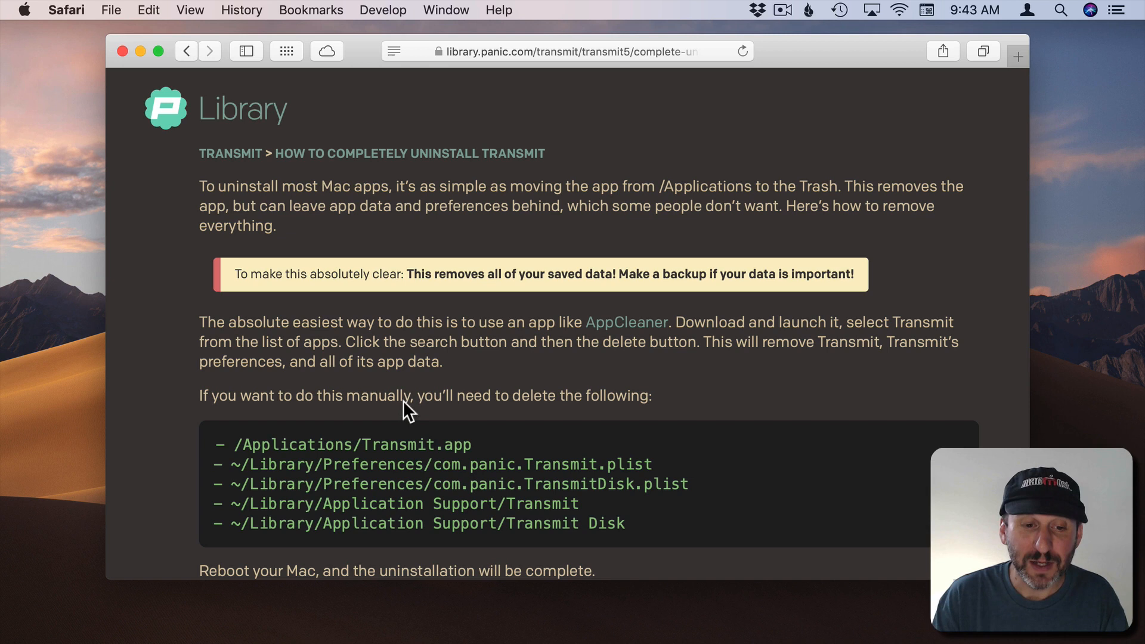
mouse_move(401, 321)
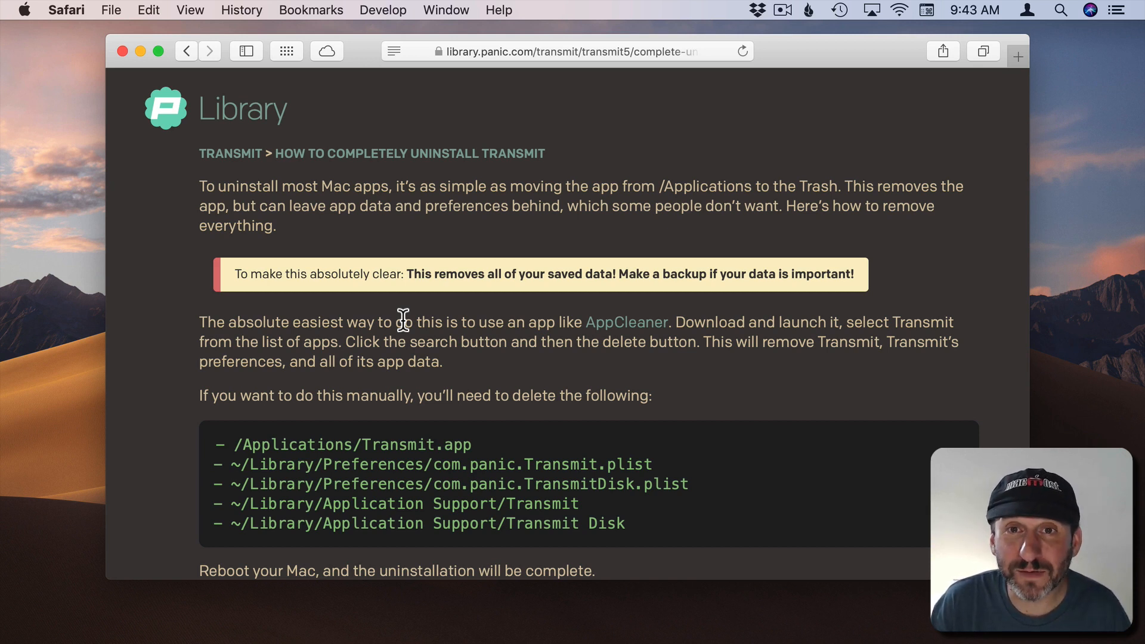
mouse_move(378, 487)
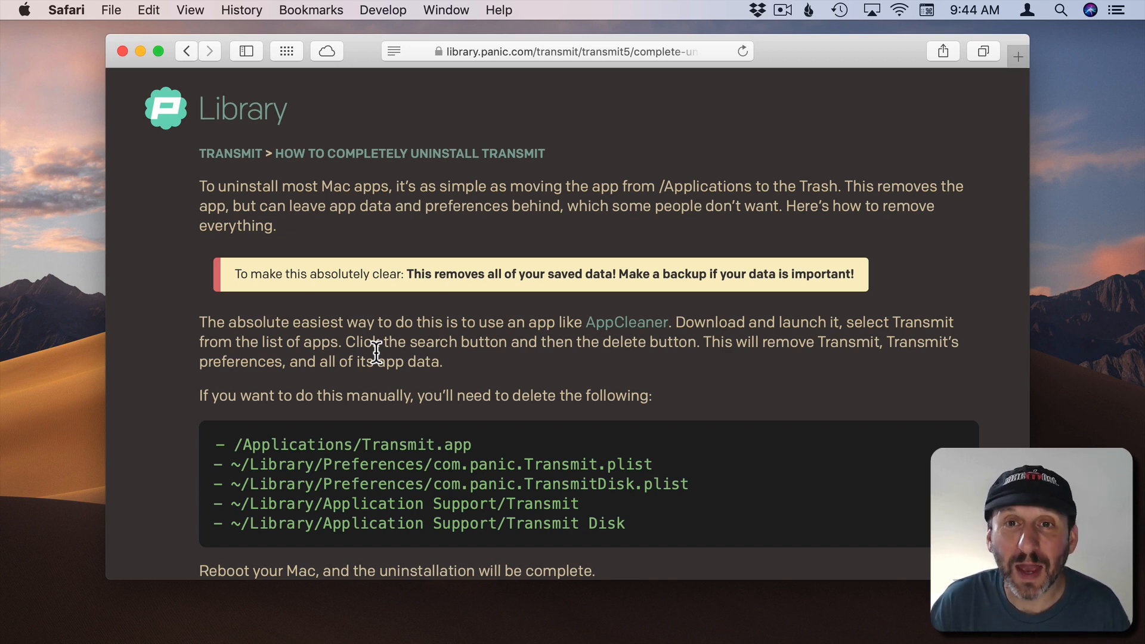
mouse_move(520, 321)
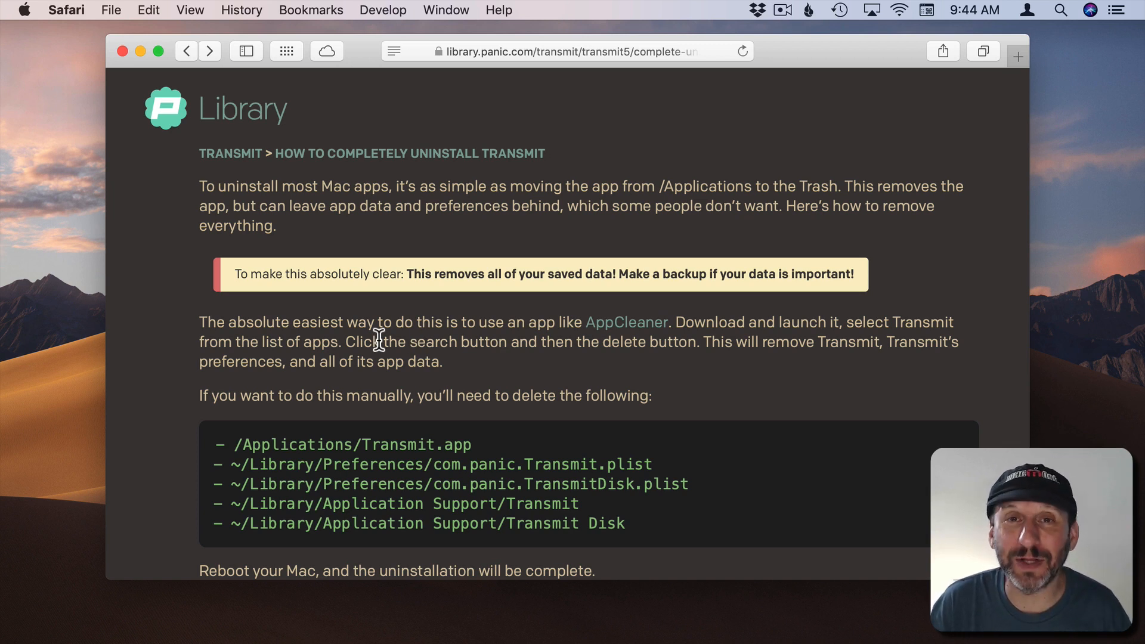
mouse_move(334, 512)
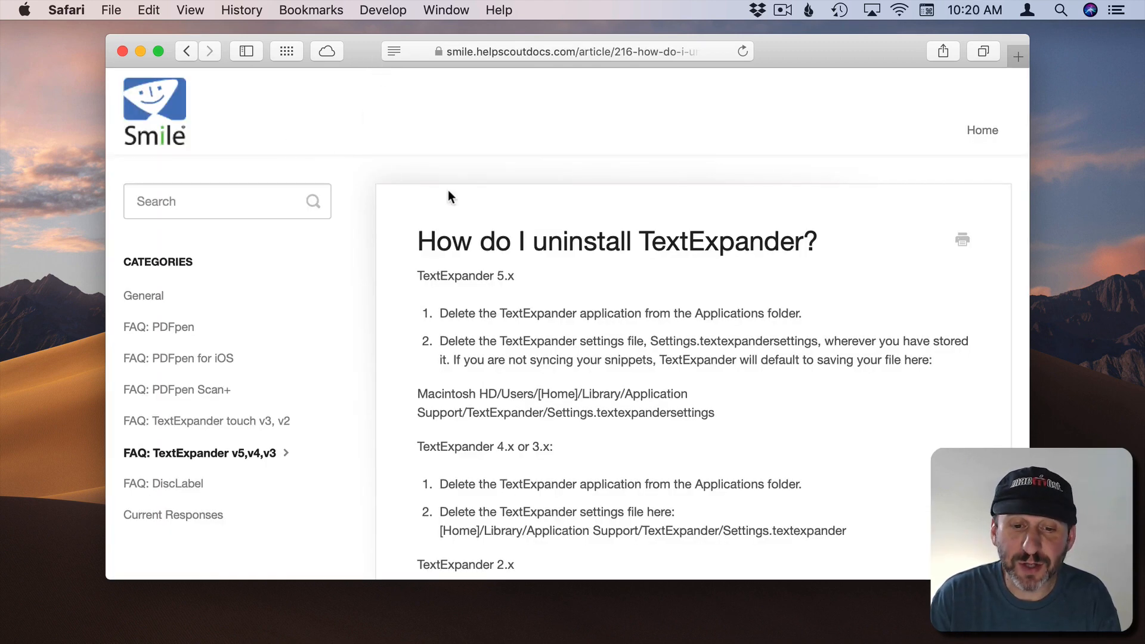
mouse_move(560, 192)
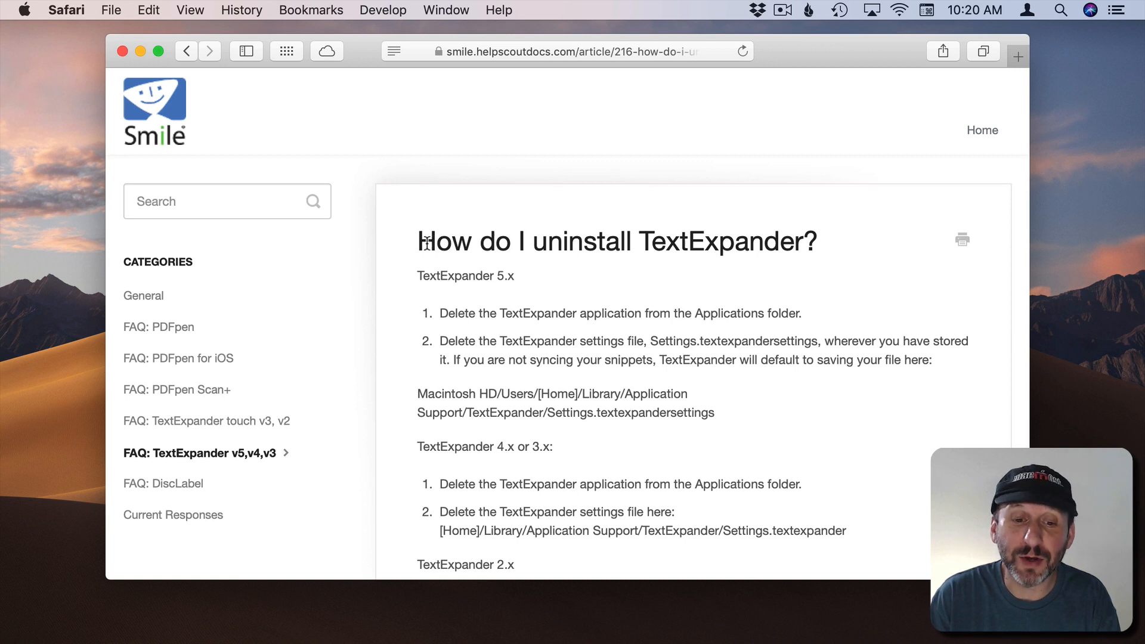
- Highlight 'TextExpander' in the article heading and the TextExpander 5.x removal steps
double_click(718, 241)
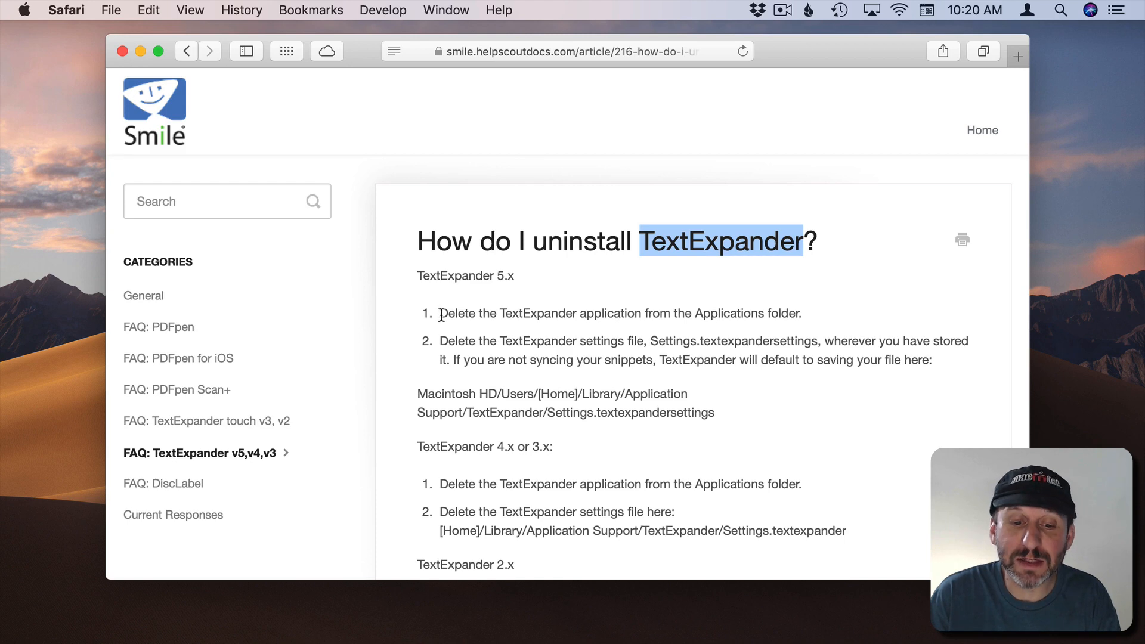
drag(440, 312, 654, 413)
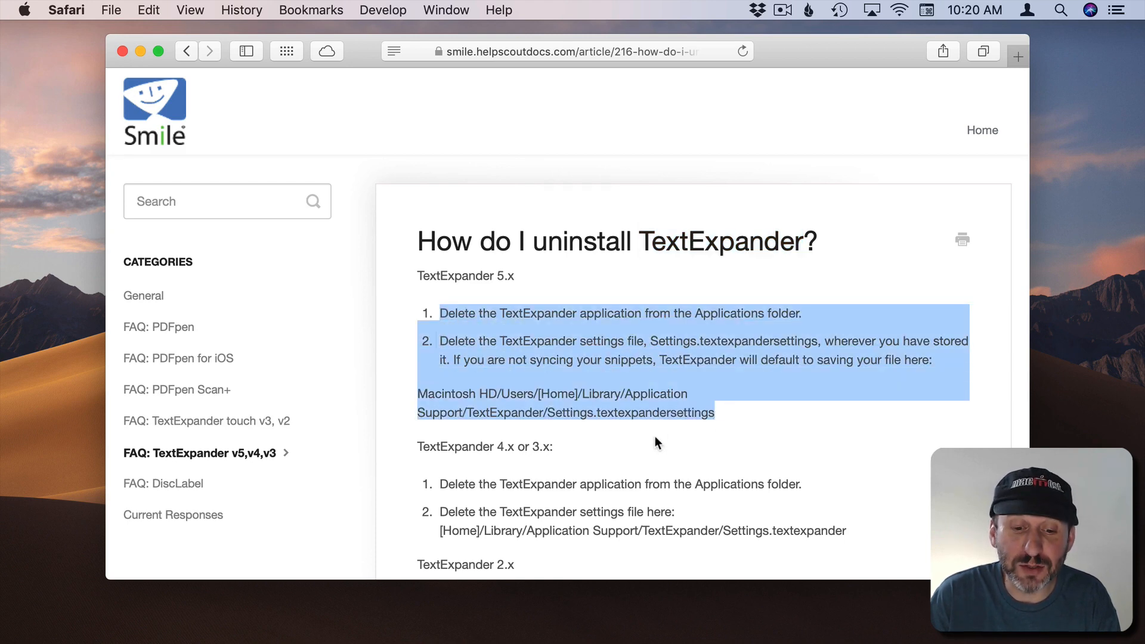
scroll(down, 3)
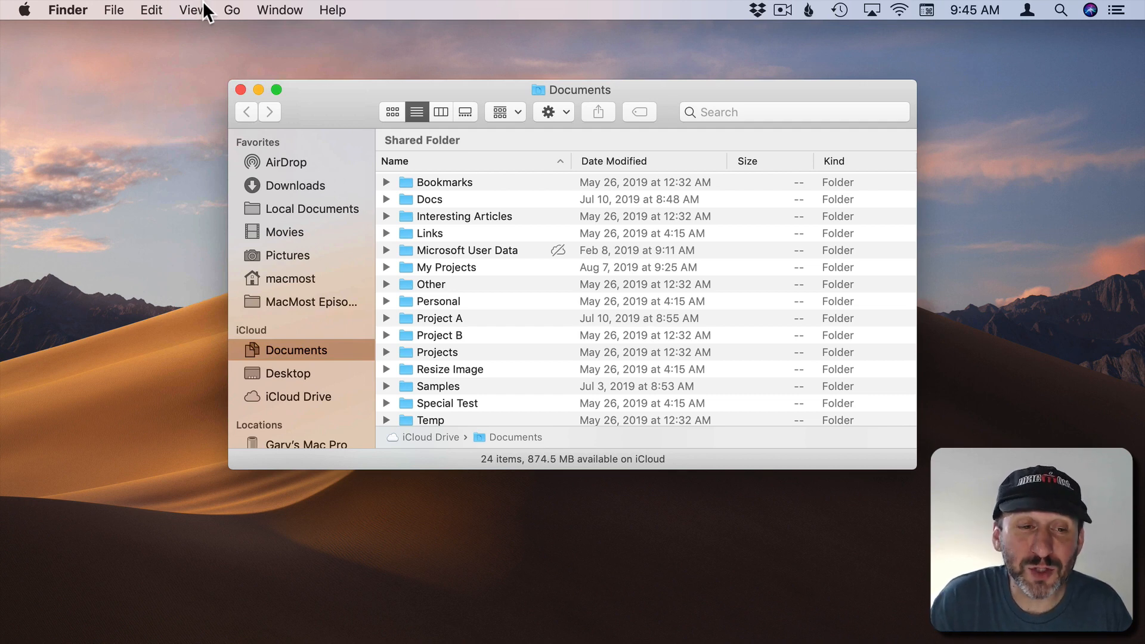
- Go to the Applications folder and select GraphicConverter 10.app in the list
click(232, 9)
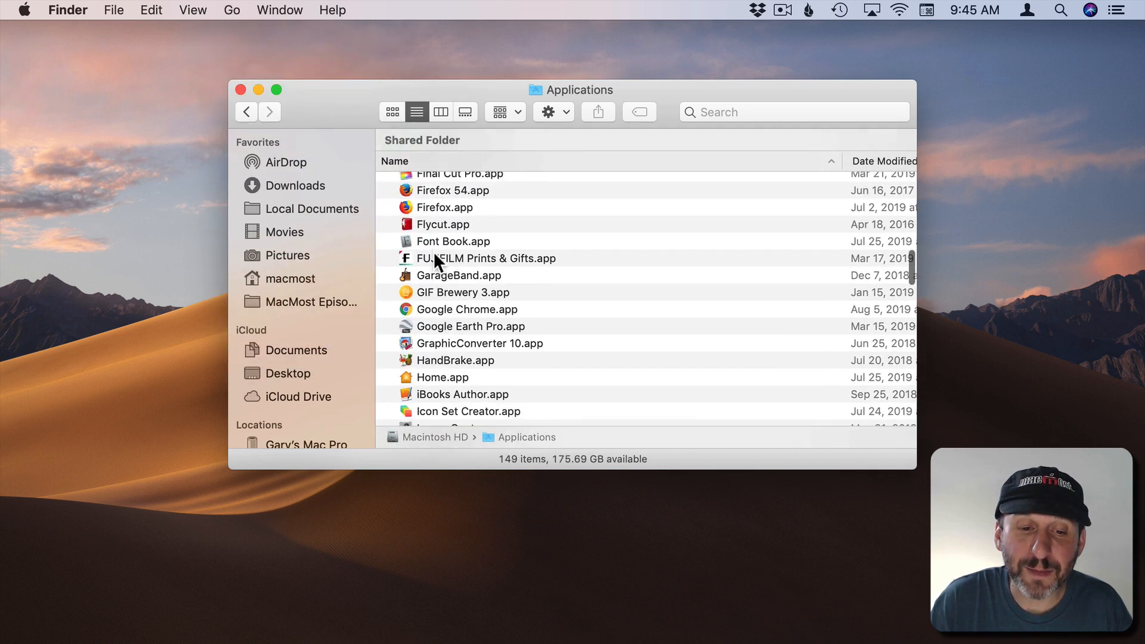
scroll(down, 3)
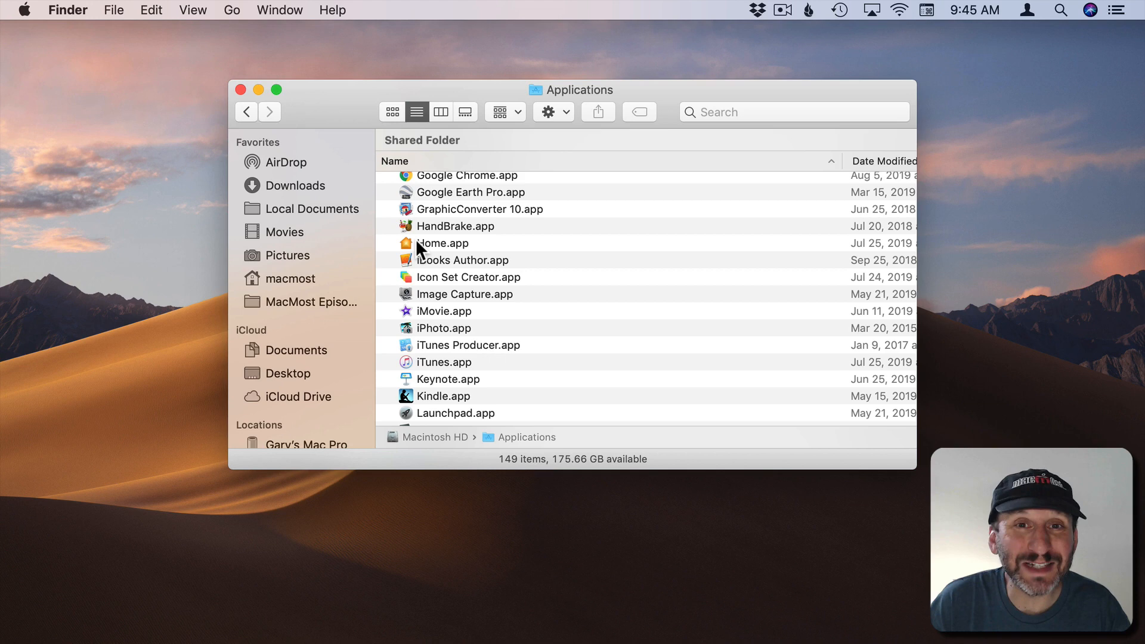
mouse_move(433, 280)
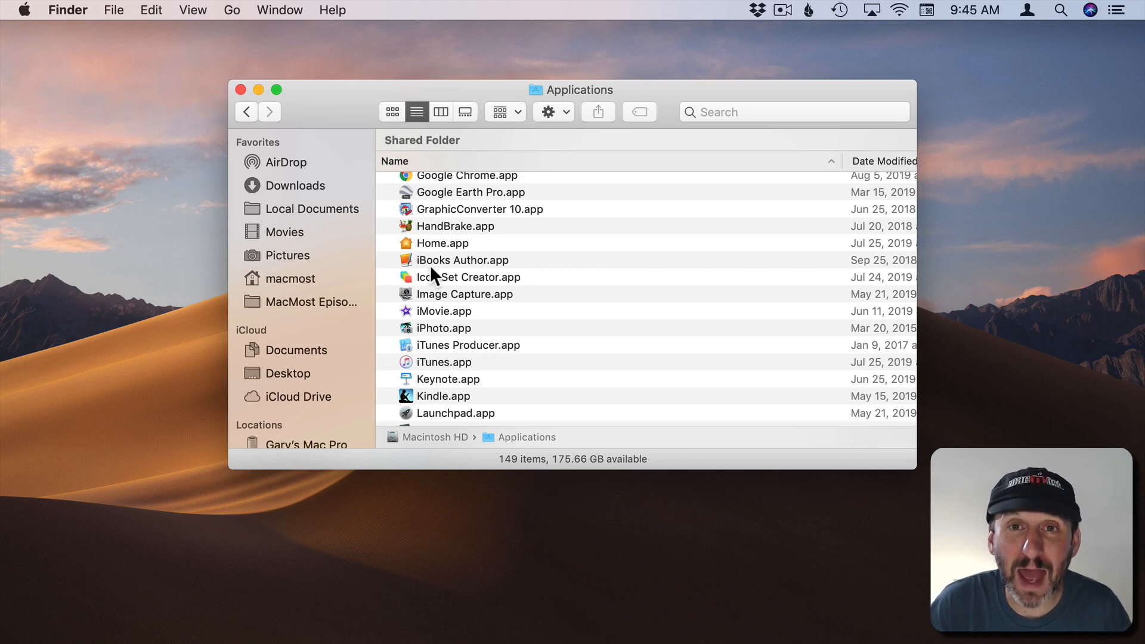
mouse_move(408, 218)
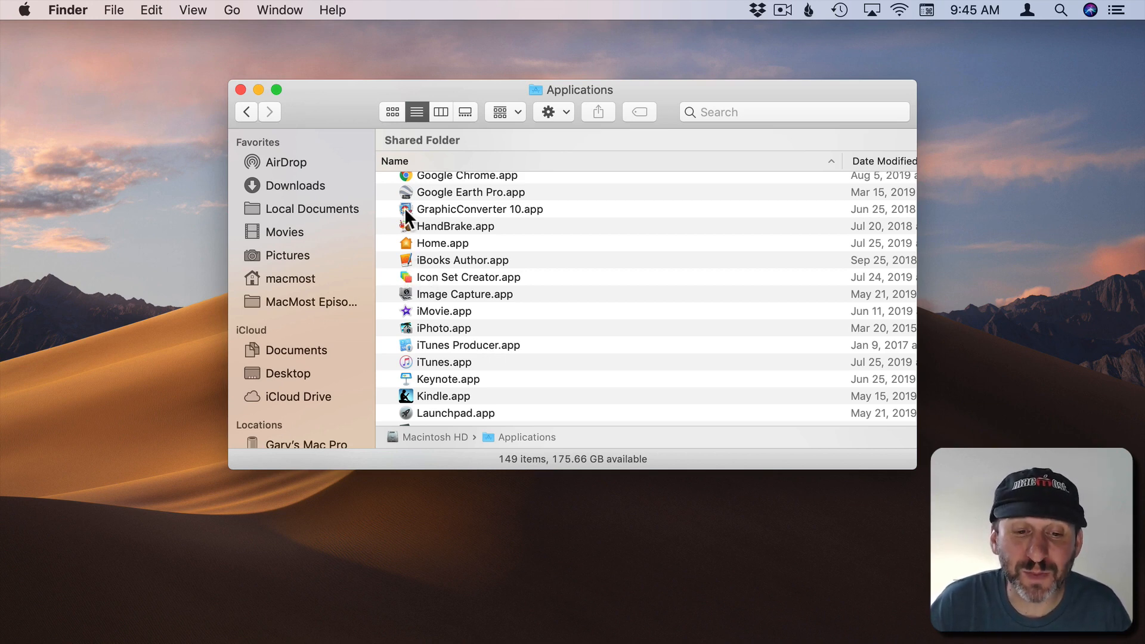
click(479, 209)
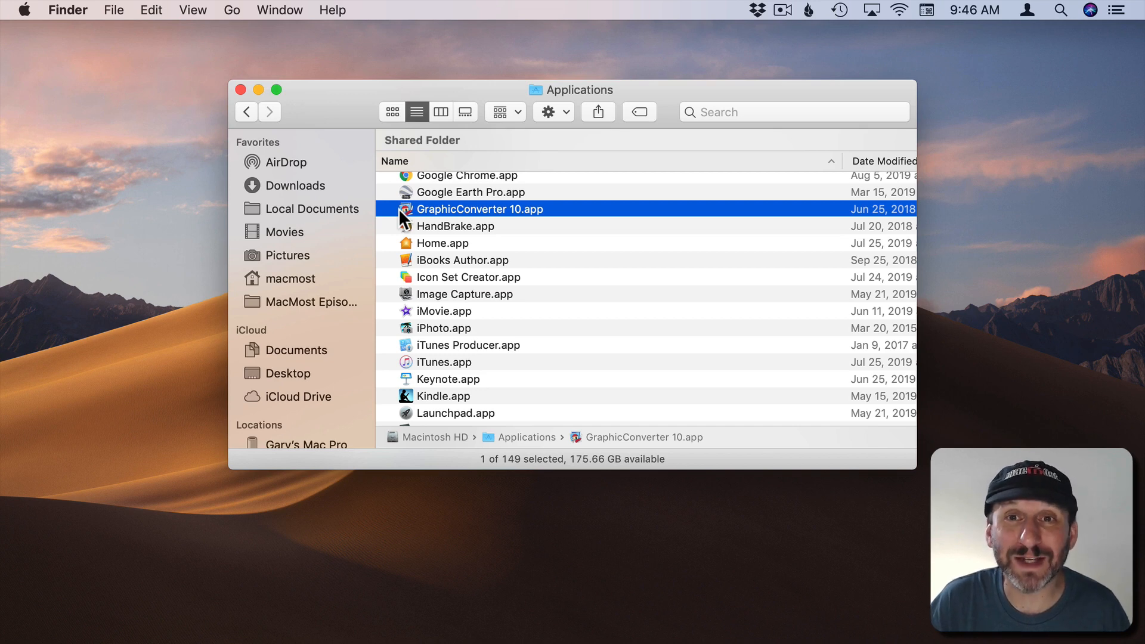
mouse_move(429, 284)
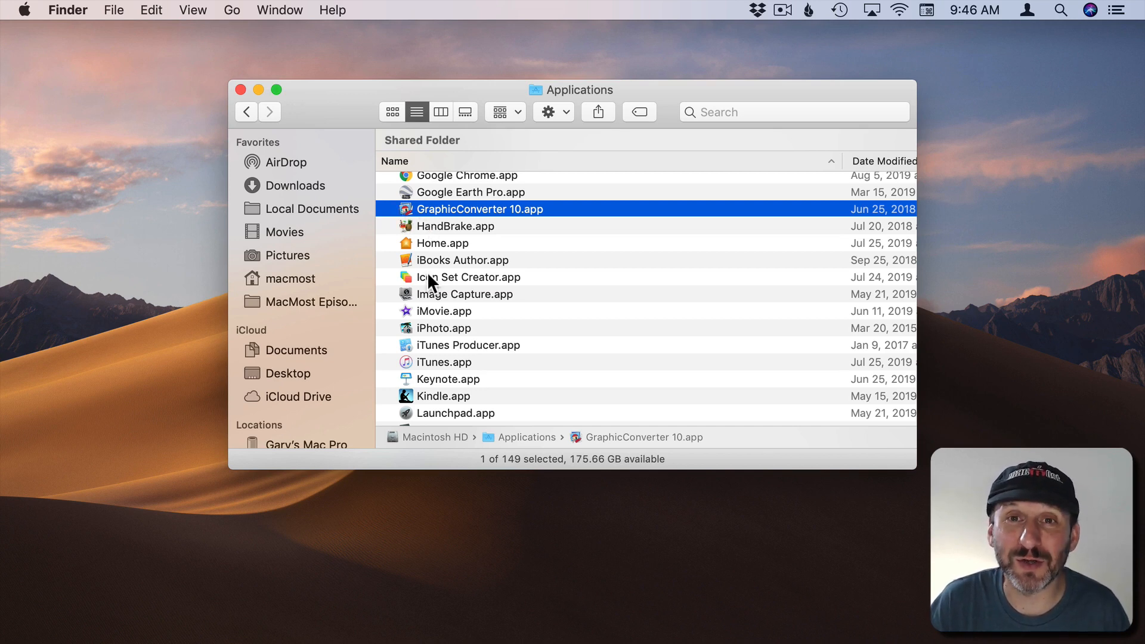
mouse_move(420, 205)
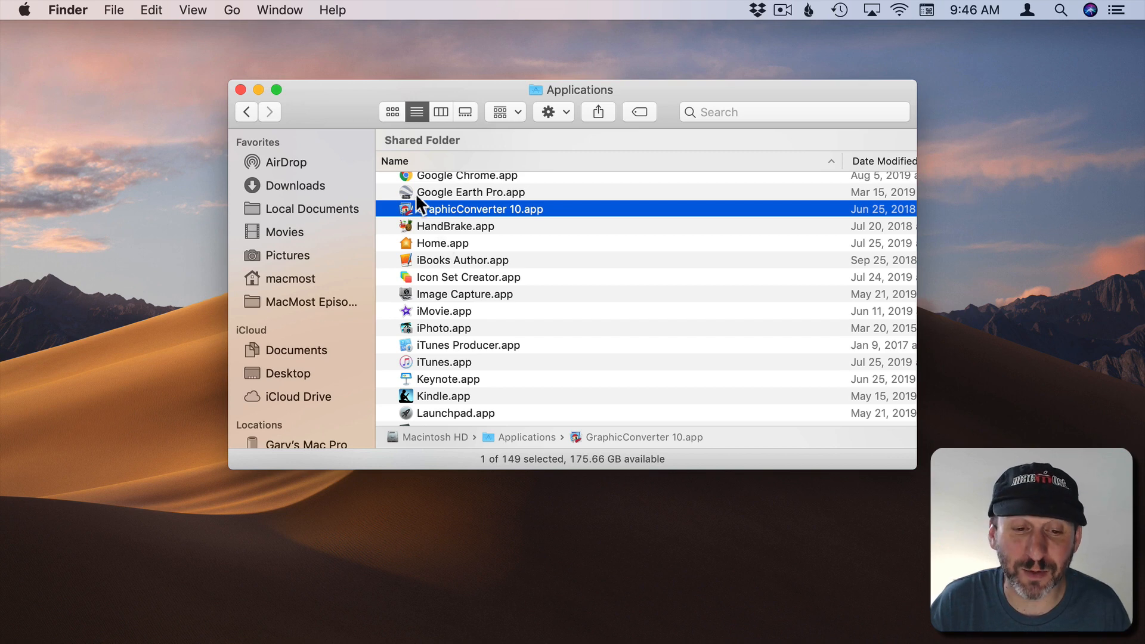
mouse_move(411, 219)
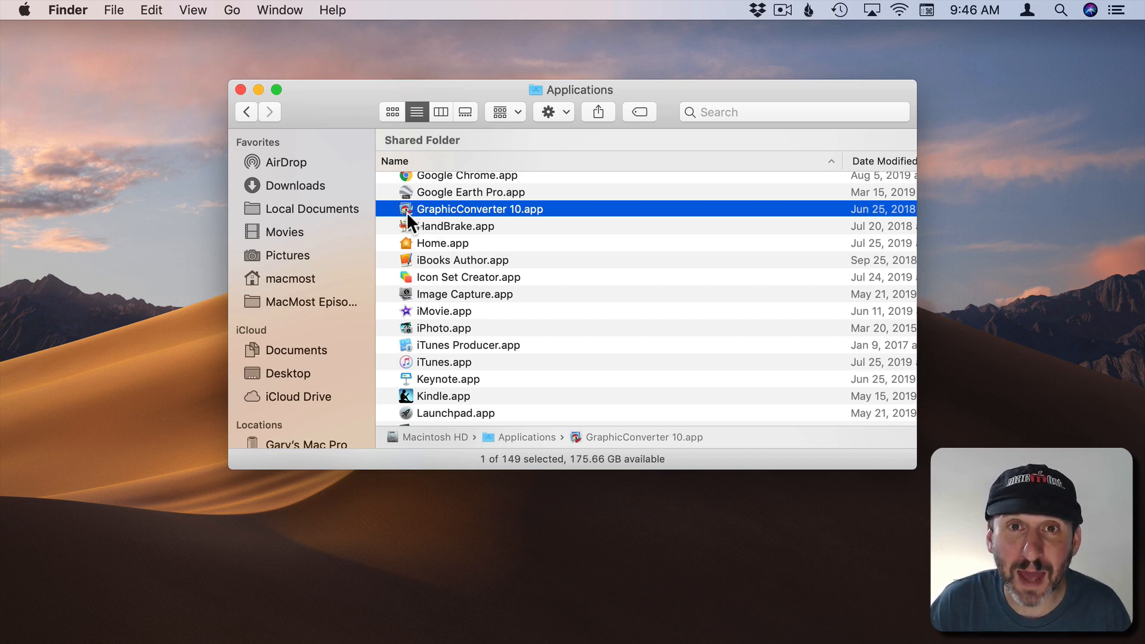
mouse_move(417, 204)
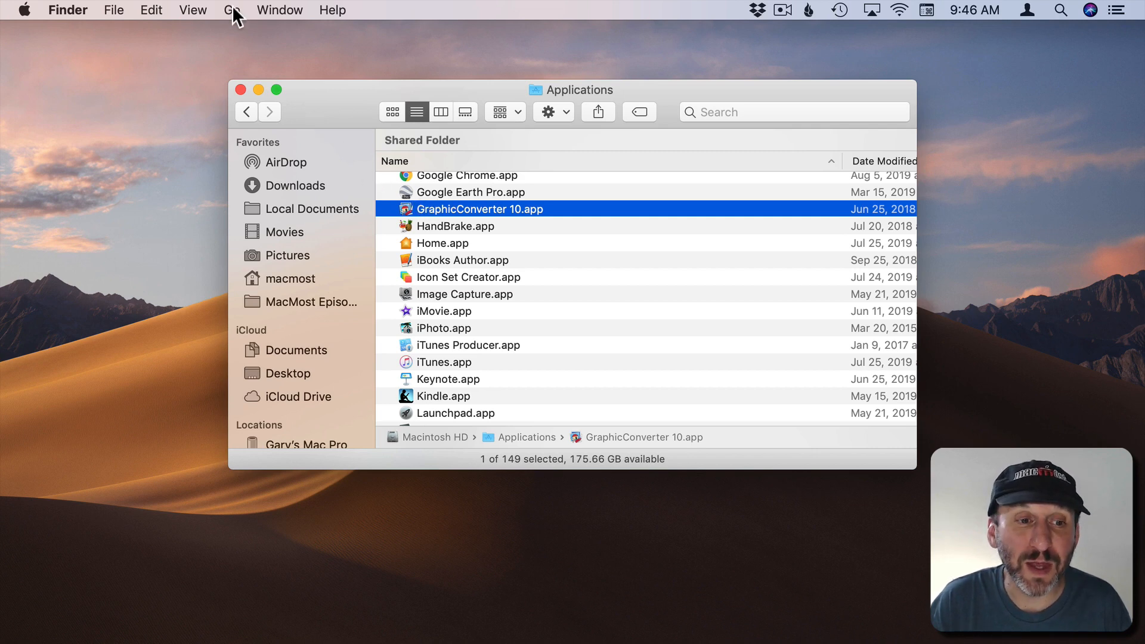
- Choose Library from Finder's Go menu to open ~/Library
click(232, 10)
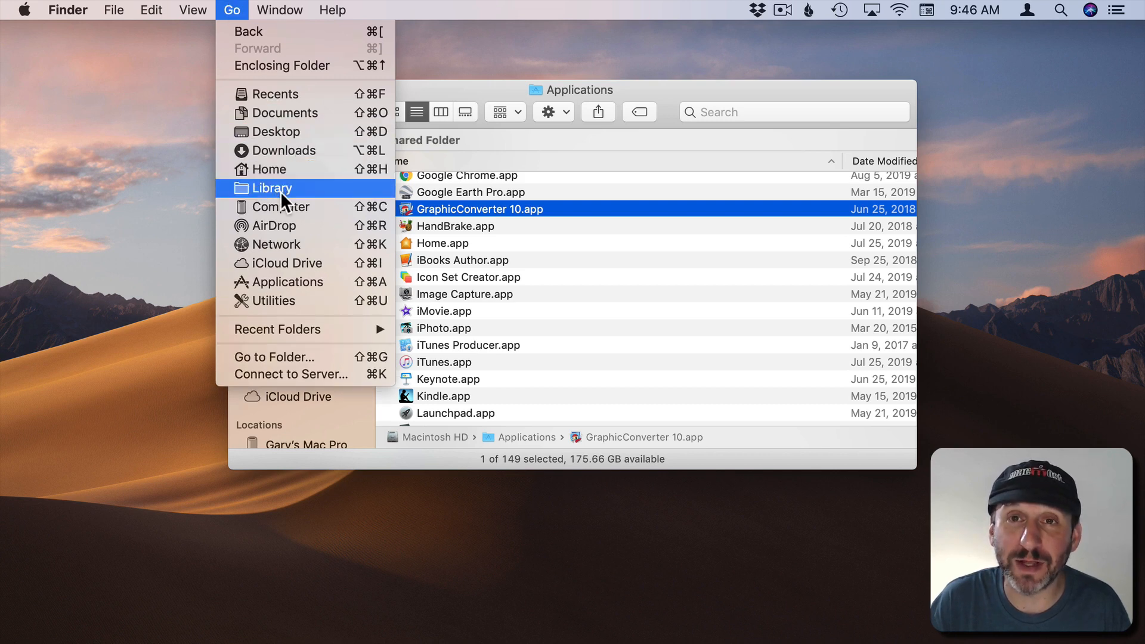
click(273, 188)
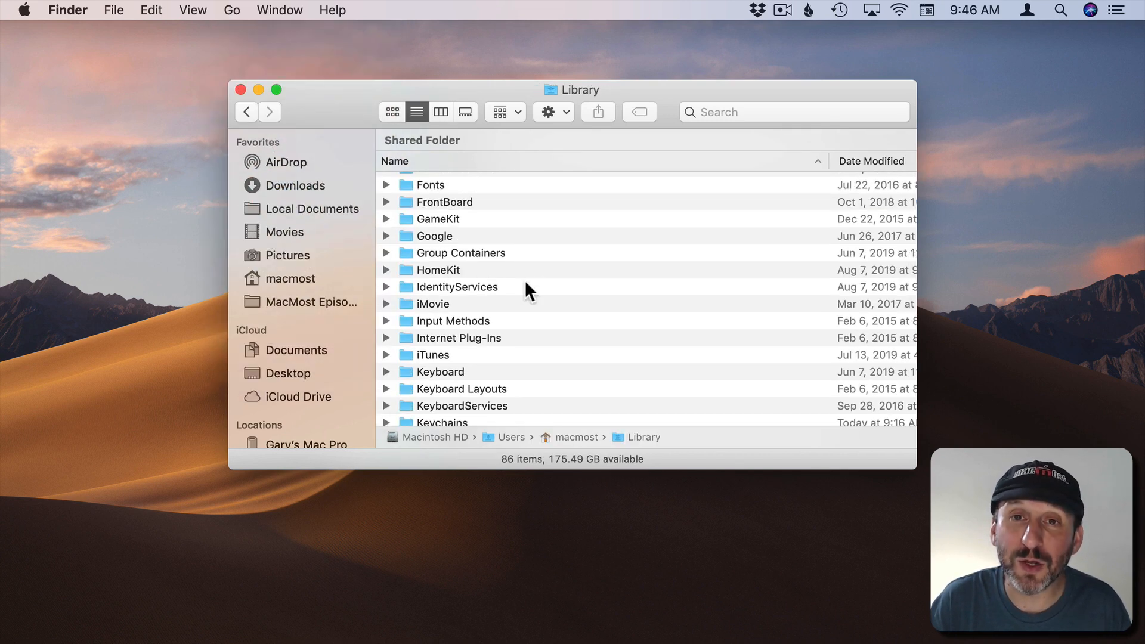
mouse_move(467, 255)
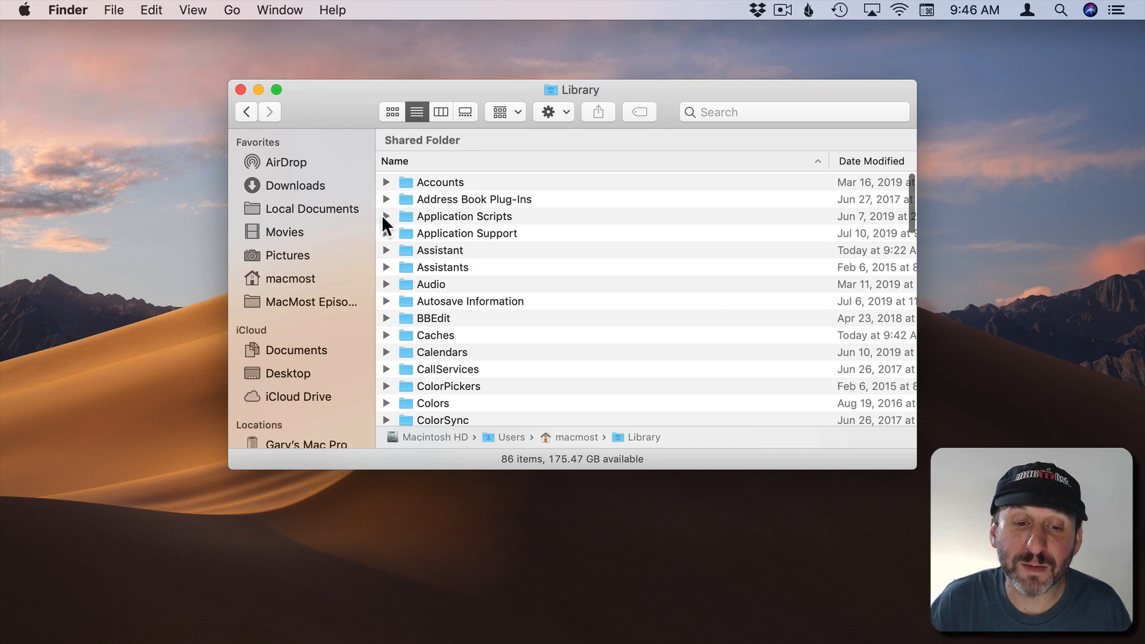
- Open Application Support, sort by name, and browse from Adobe down to SketchUp 2015
double_click(466, 233)
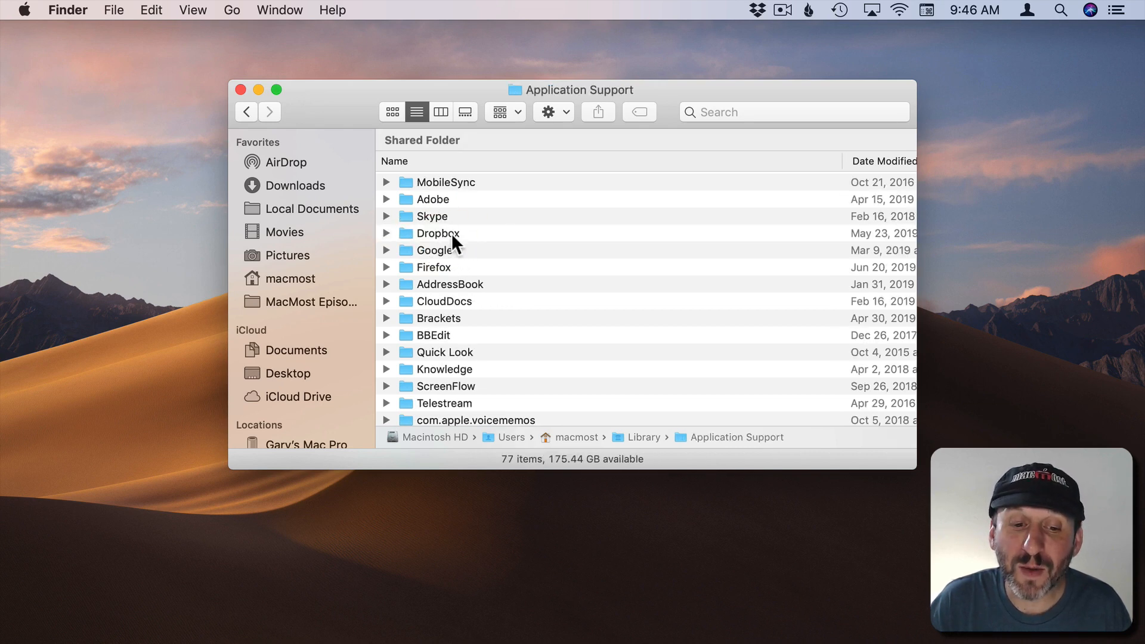
click(394, 161)
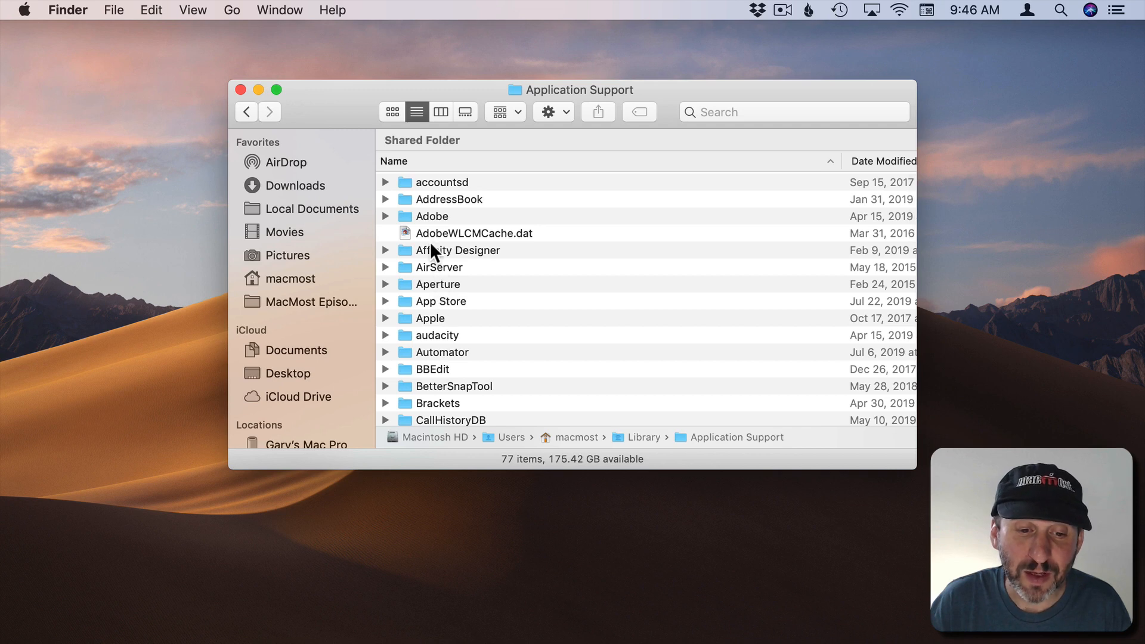
click(431, 215)
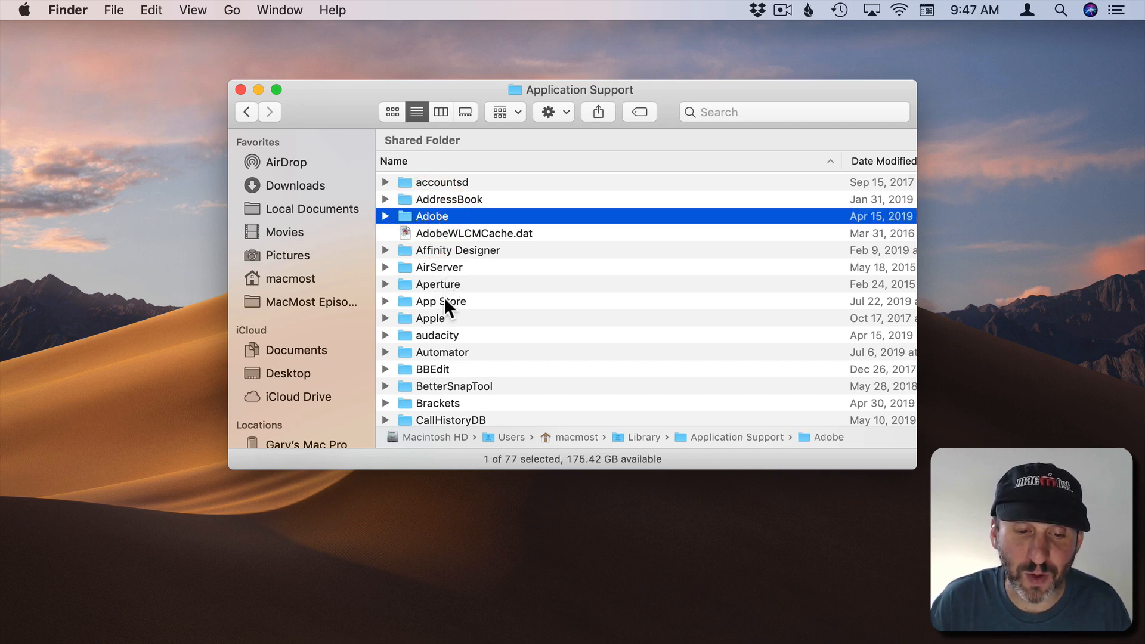
scroll(down, 3)
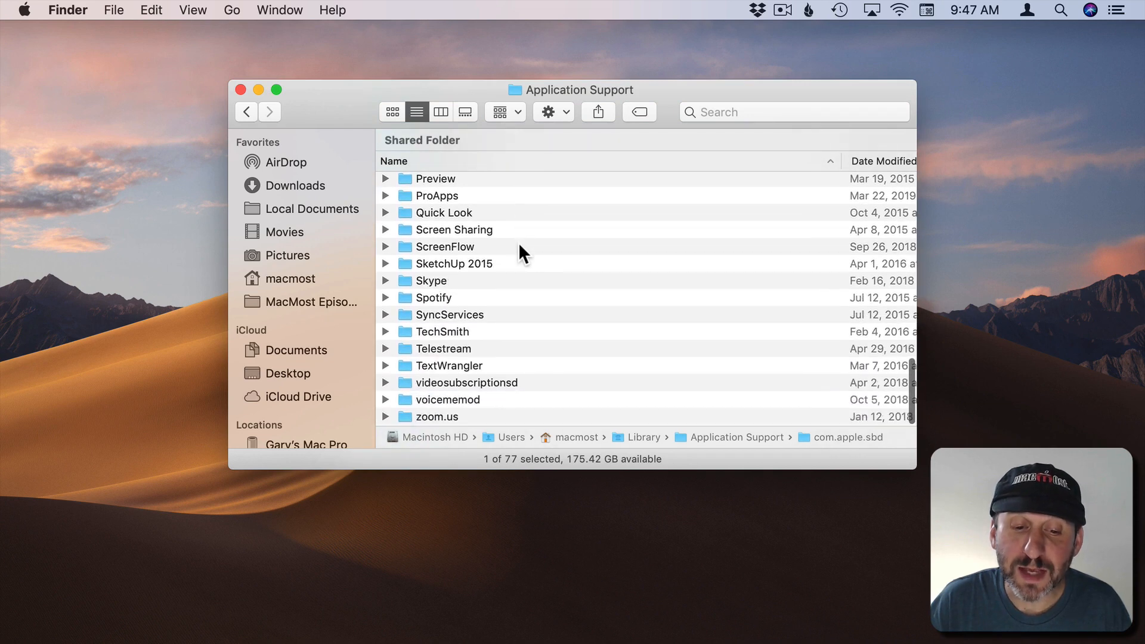
click(452, 264)
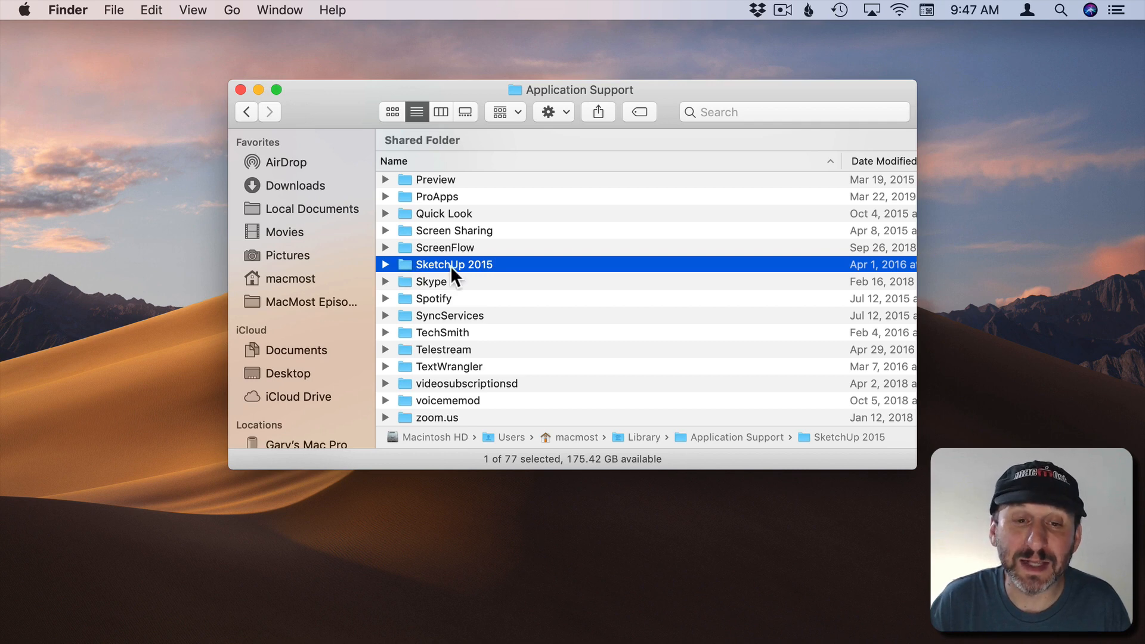
mouse_move(462, 276)
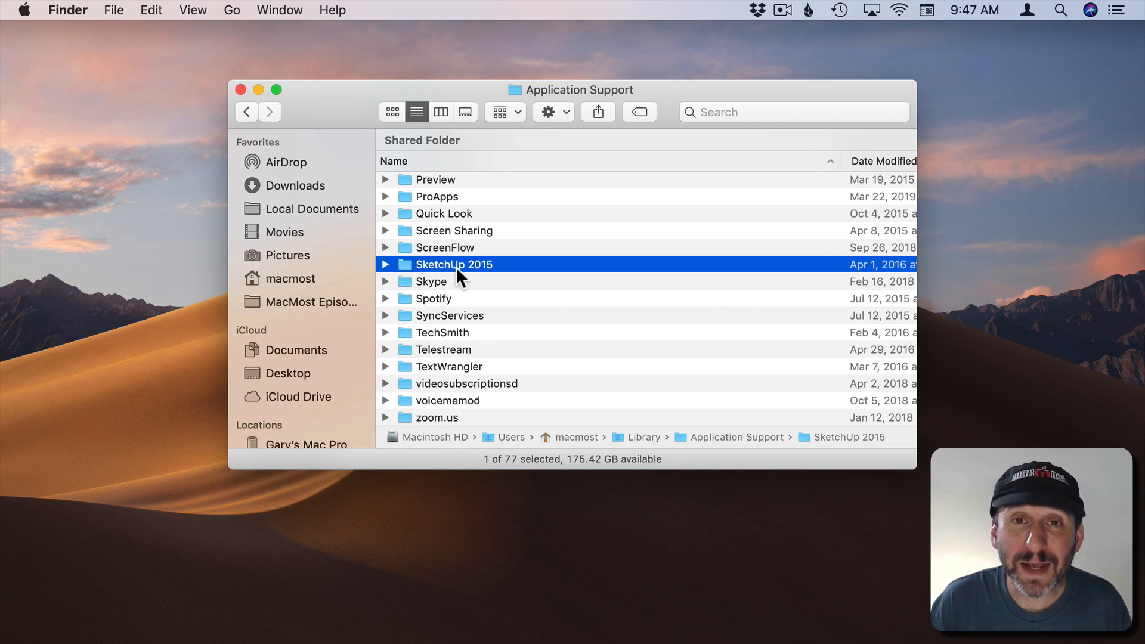
mouse_move(412, 288)
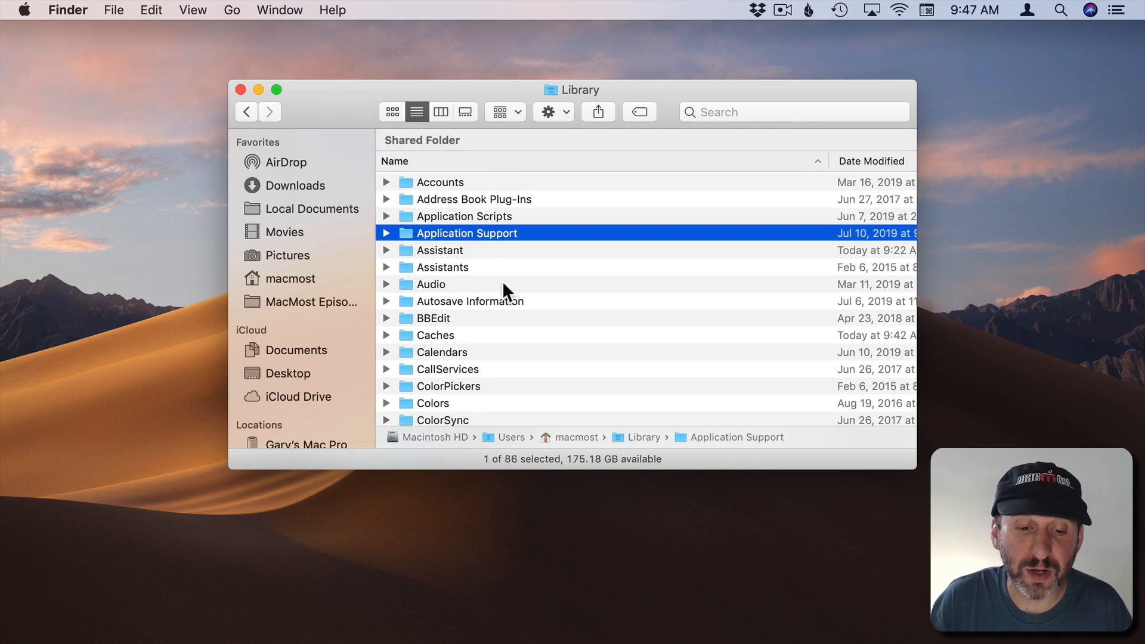
- Open Preferences, scroll through the plist files, select one, and reveal the Size column
scroll(down, 3)
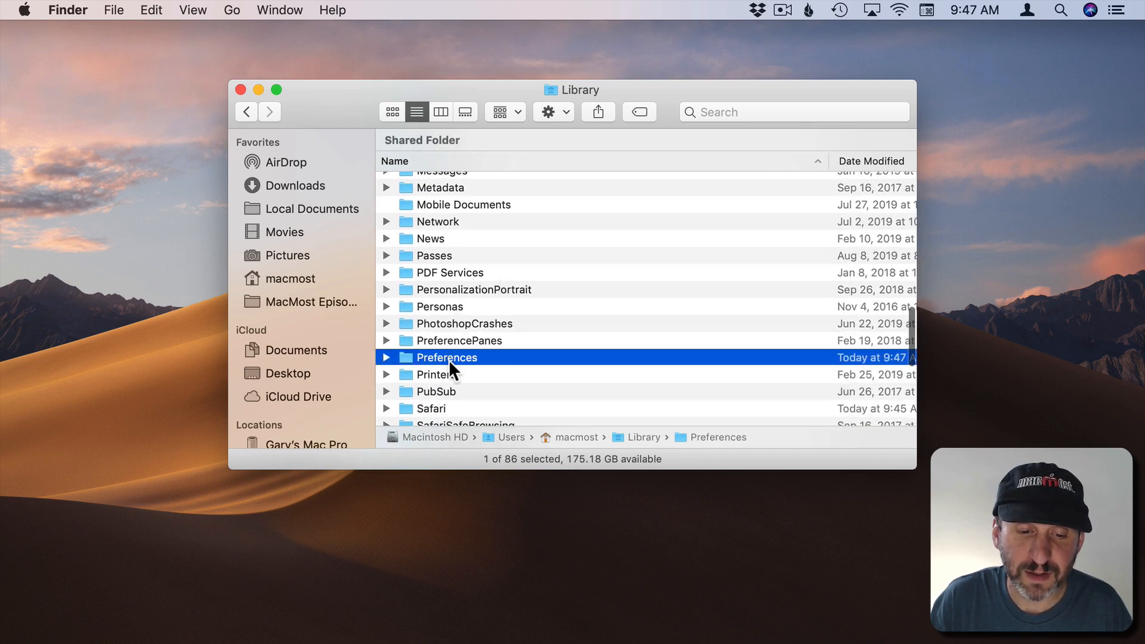
double_click(446, 358)
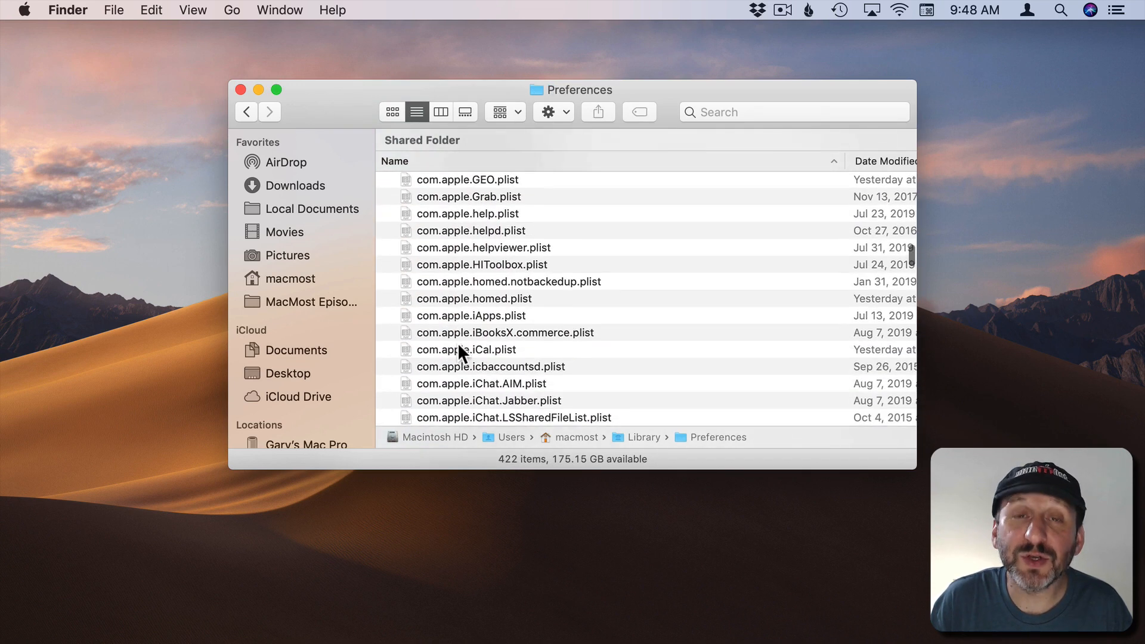
scroll(down, 3)
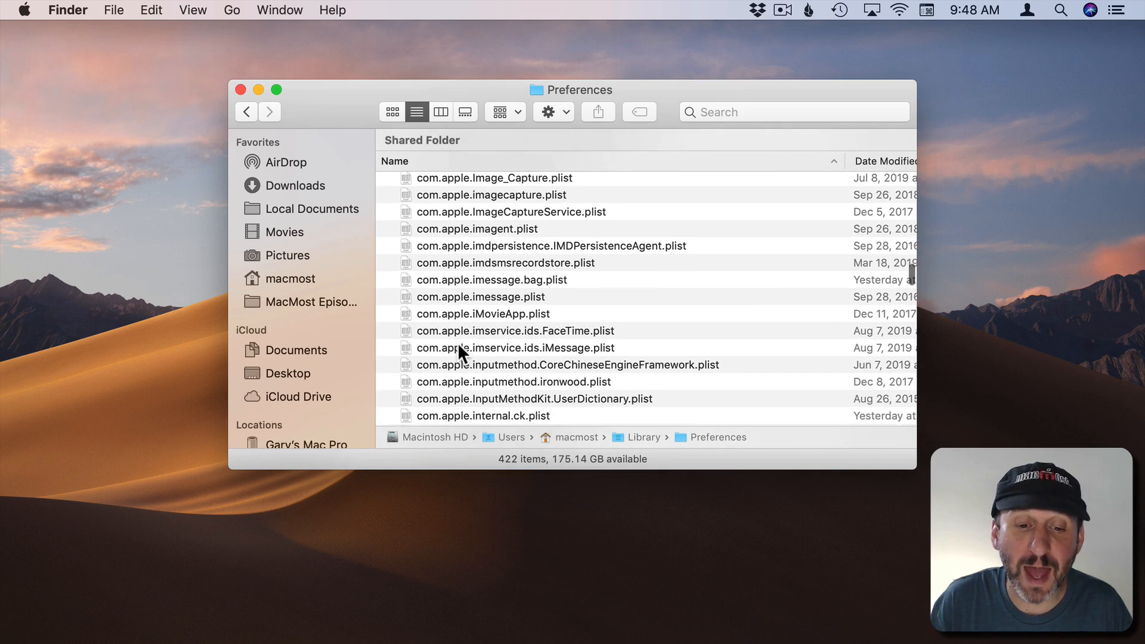
scroll(down, 3)
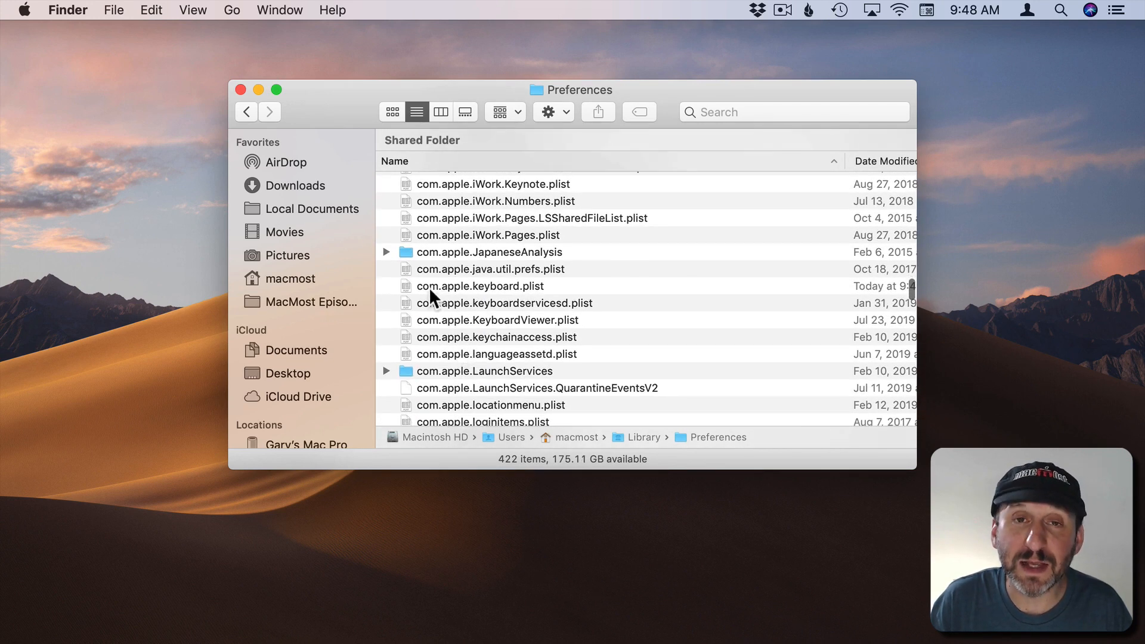
scroll(down, 3)
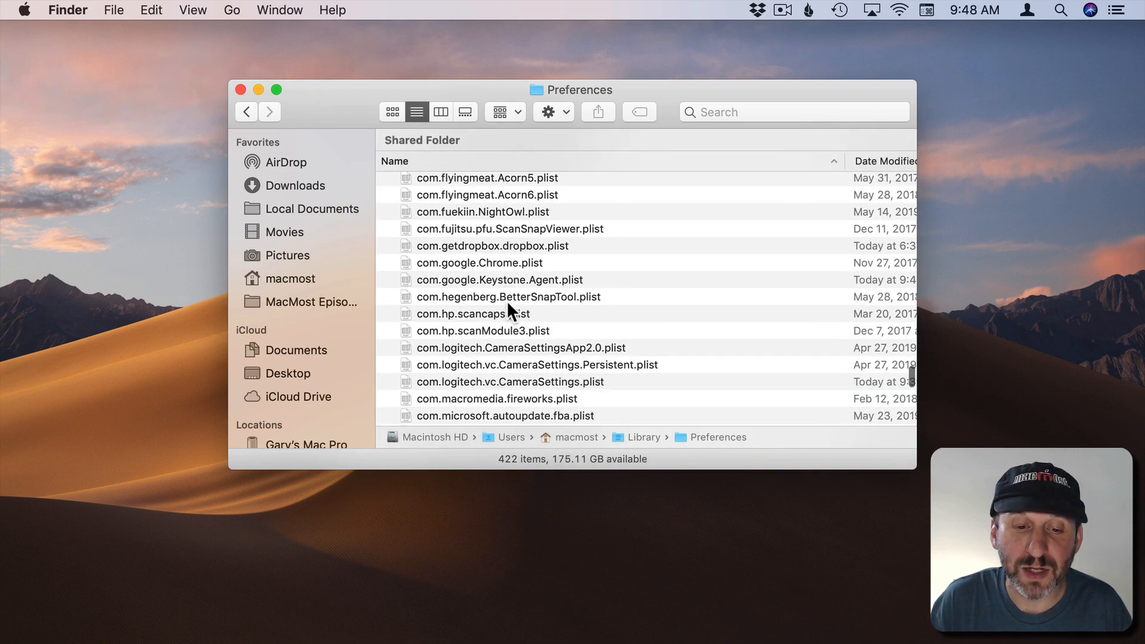
scroll(down, 3)
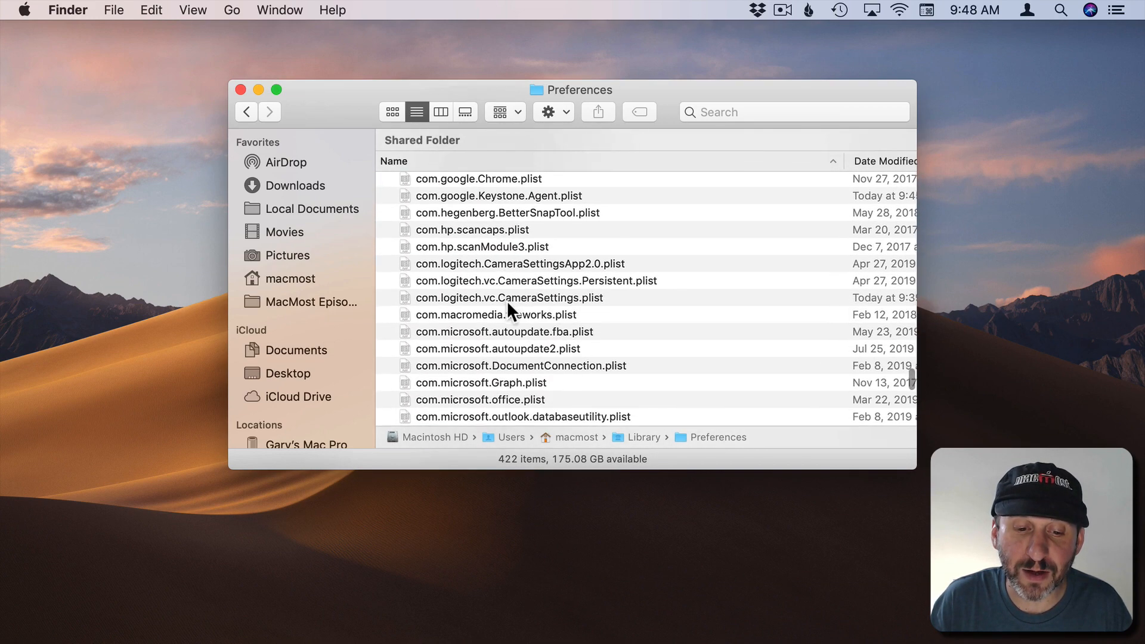
click(509, 296)
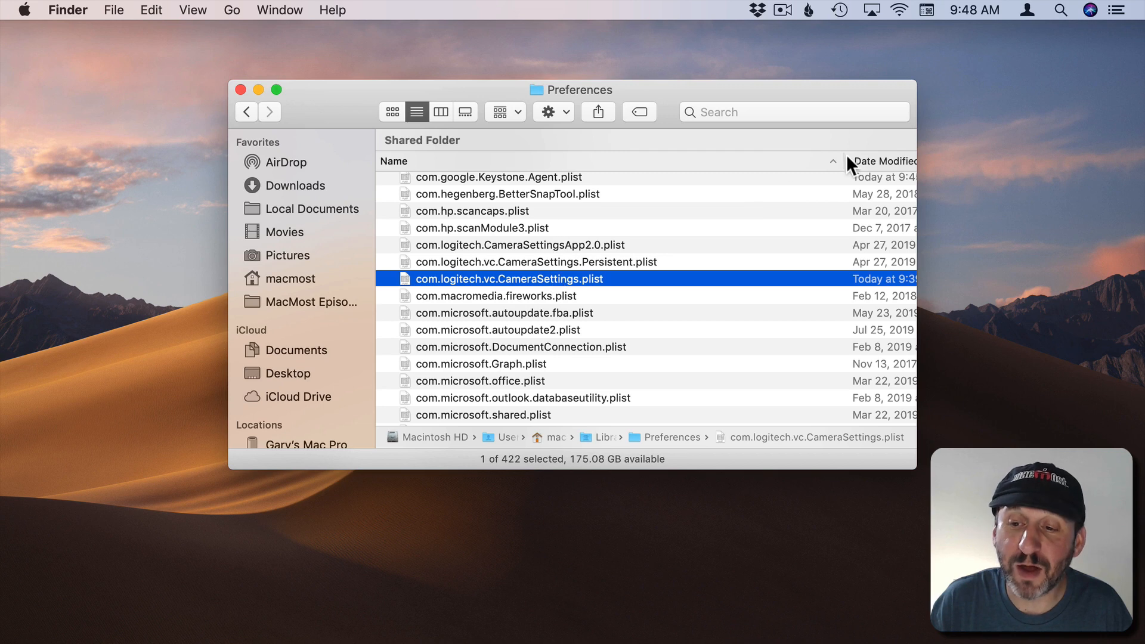
click(846, 160)
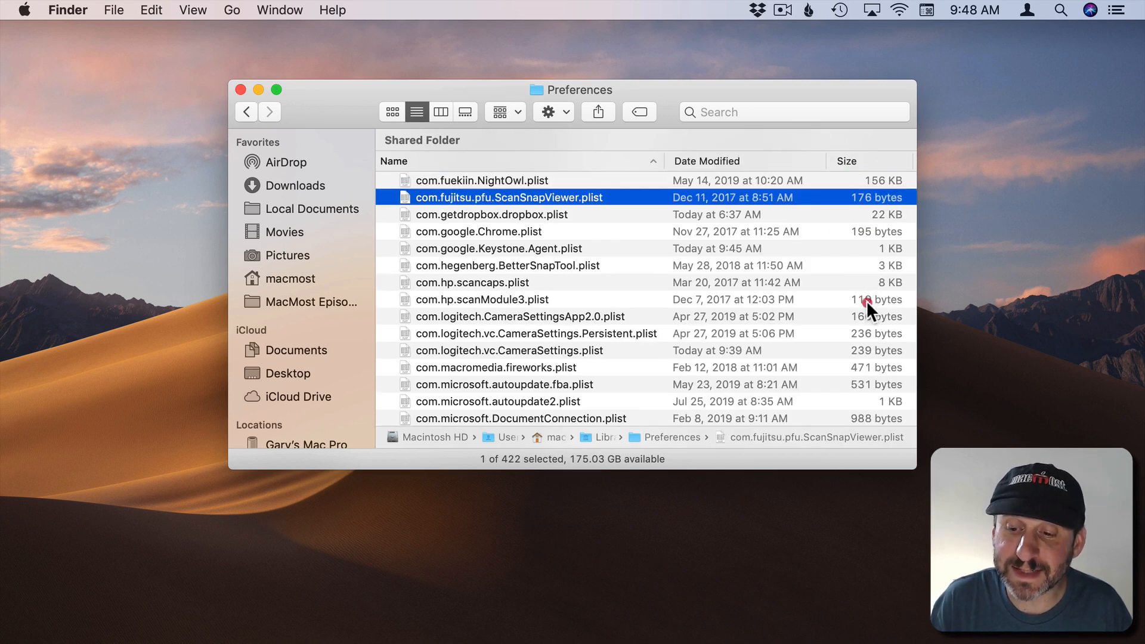
click(498, 248)
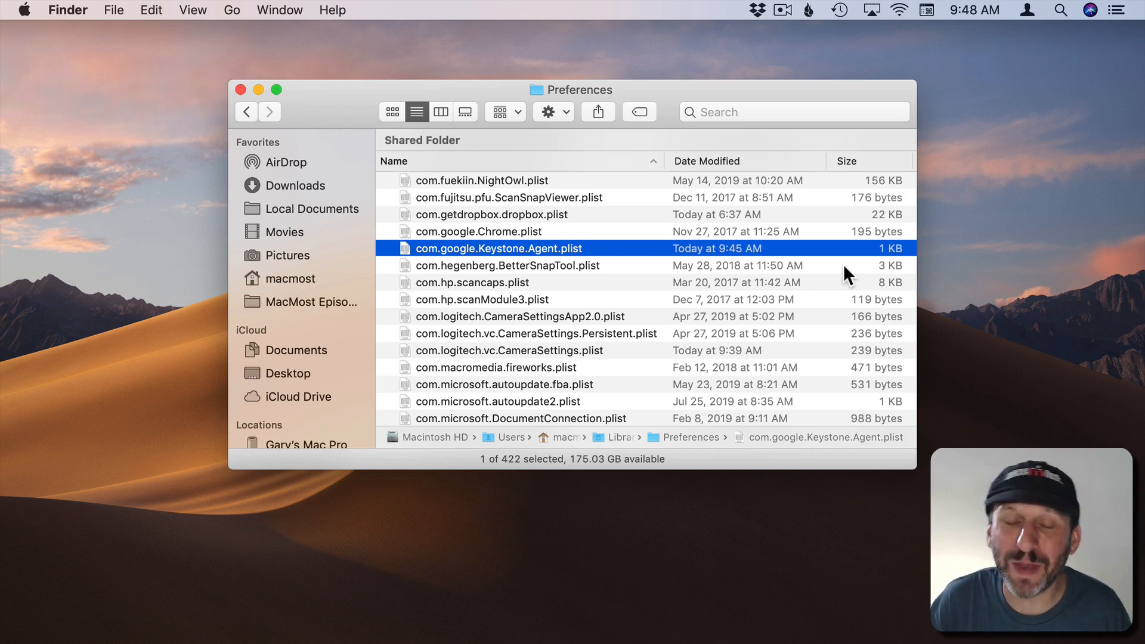
mouse_move(829, 227)
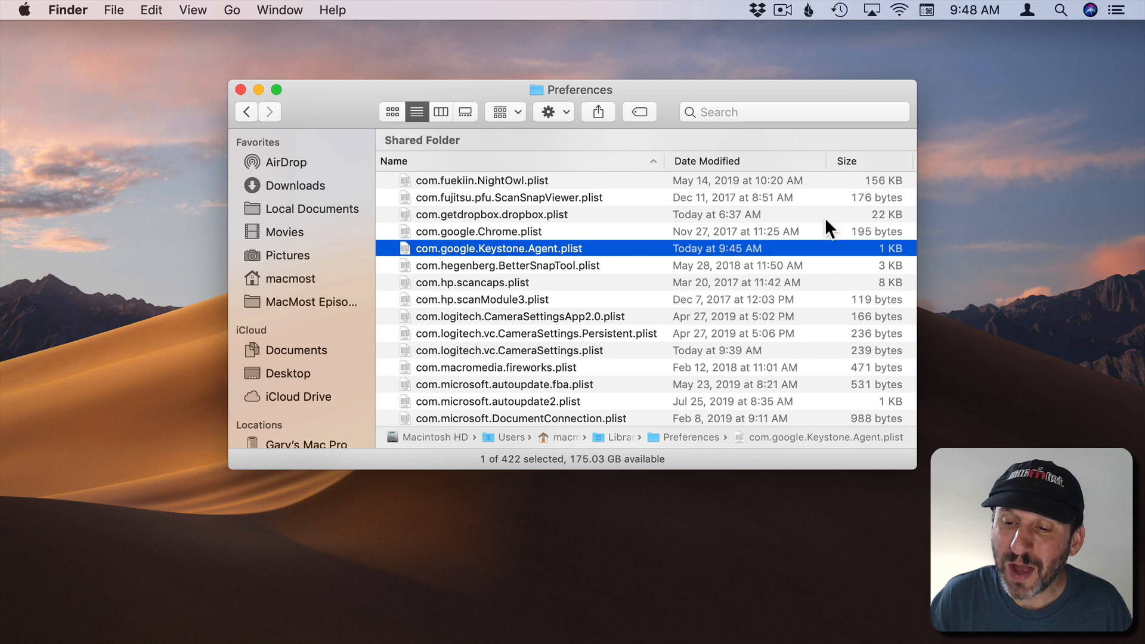
click(482, 300)
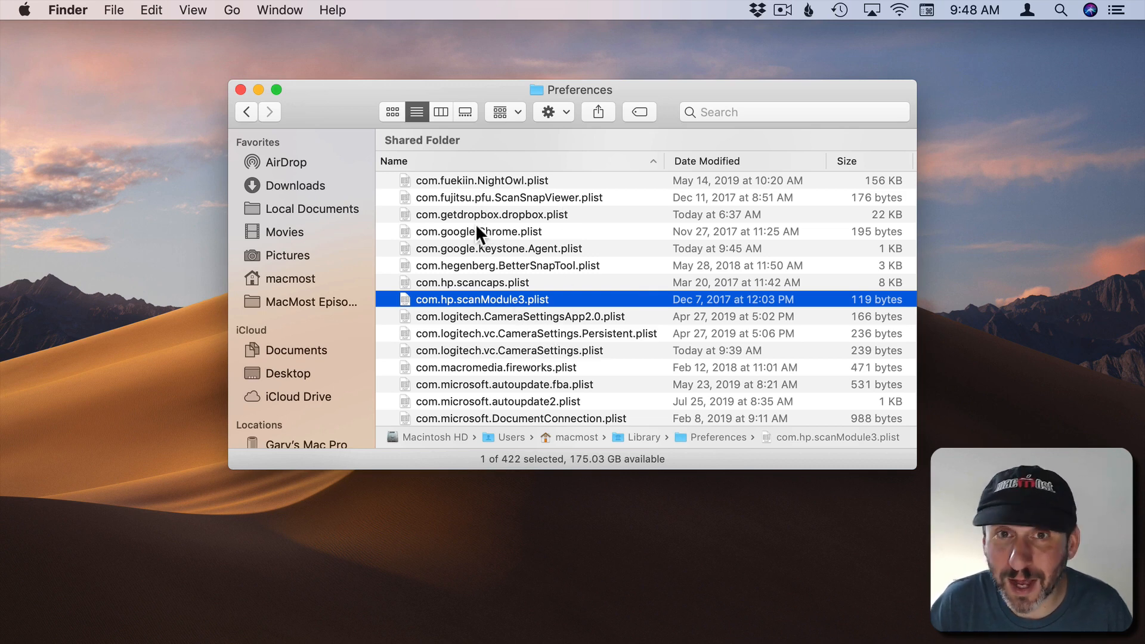
mouse_move(869, 365)
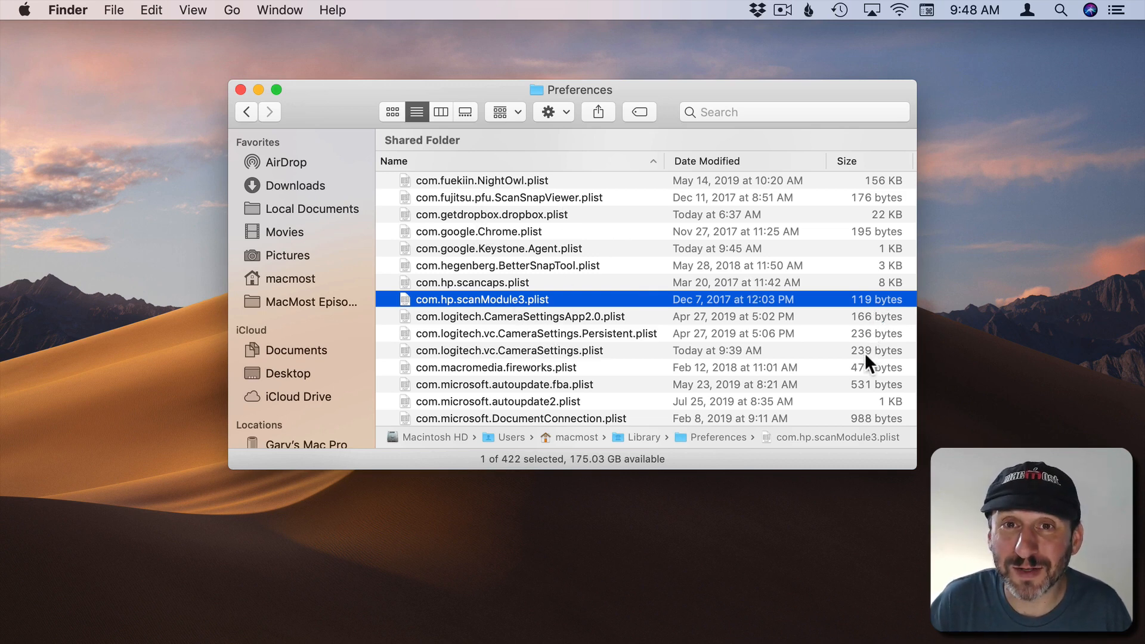
mouse_move(555, 323)
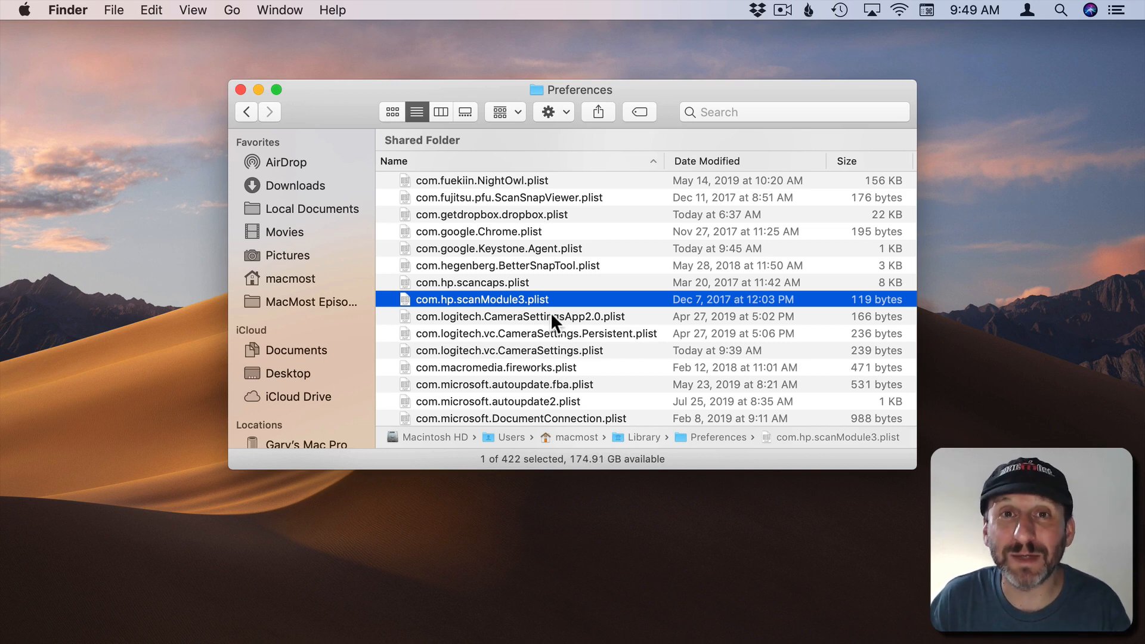
mouse_move(380, 339)
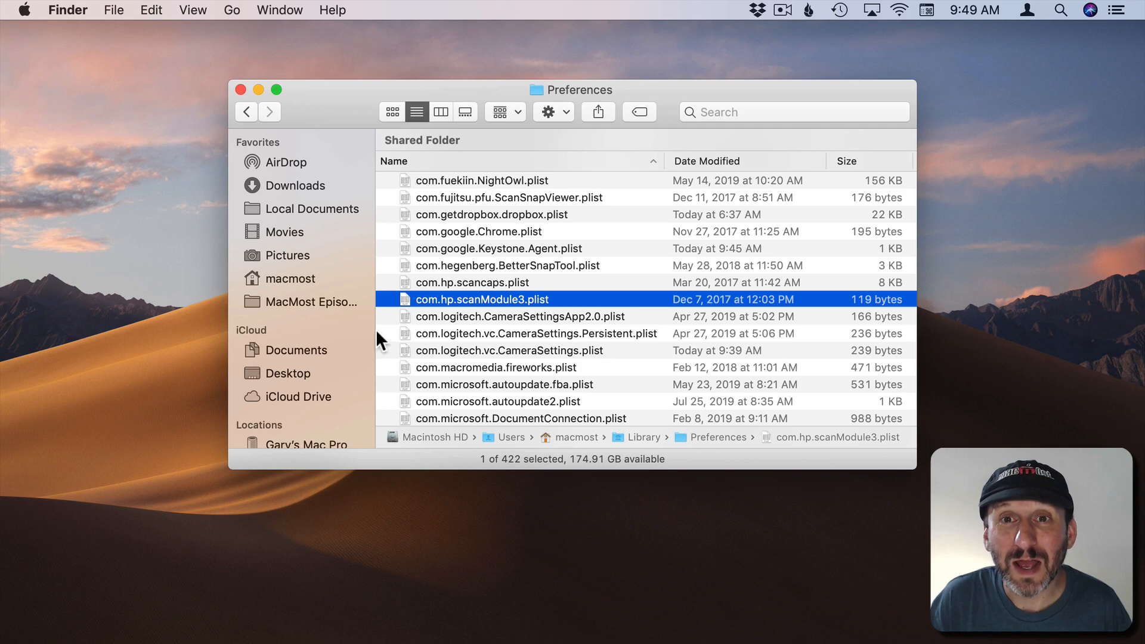
mouse_move(568, 321)
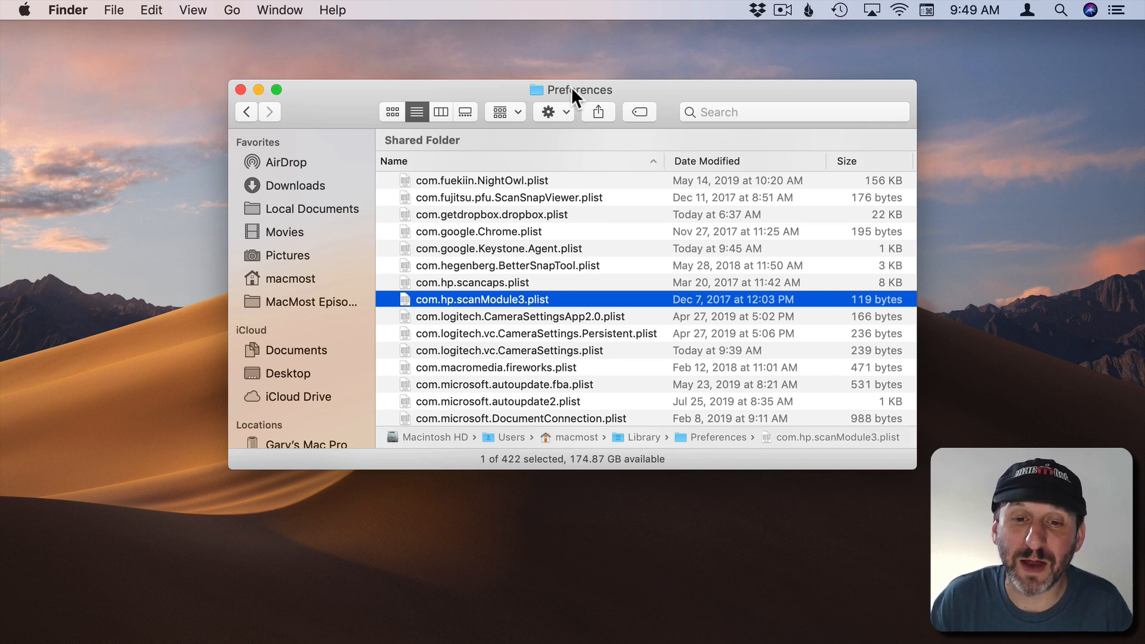
- Go to Applications, expand CamTwist, and select its uninstall.command script
click(231, 9)
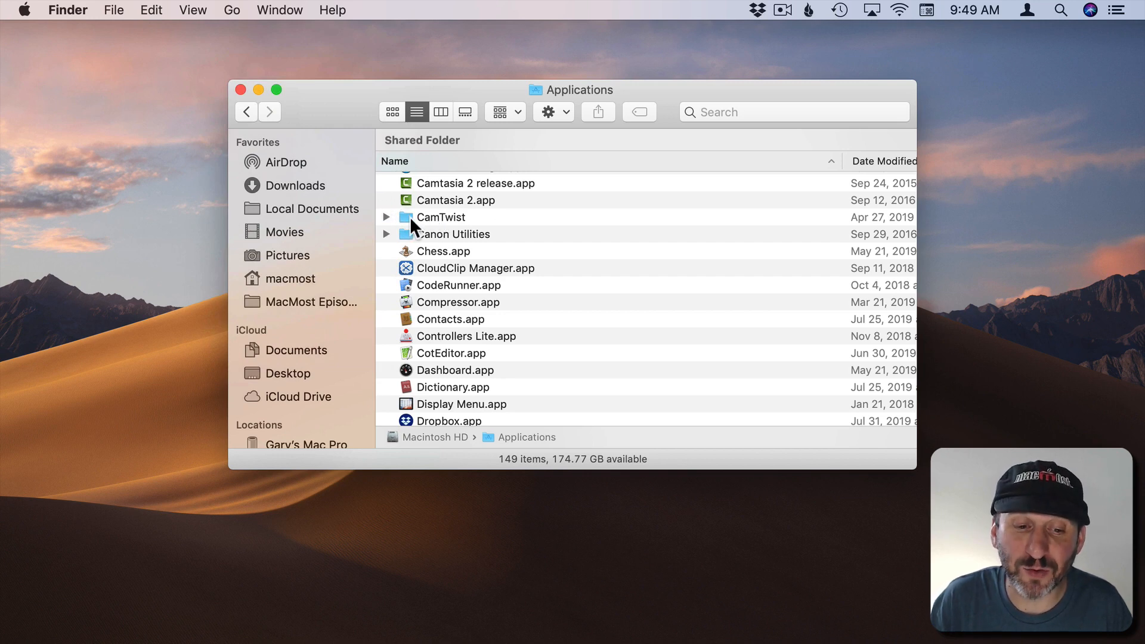
click(386, 217)
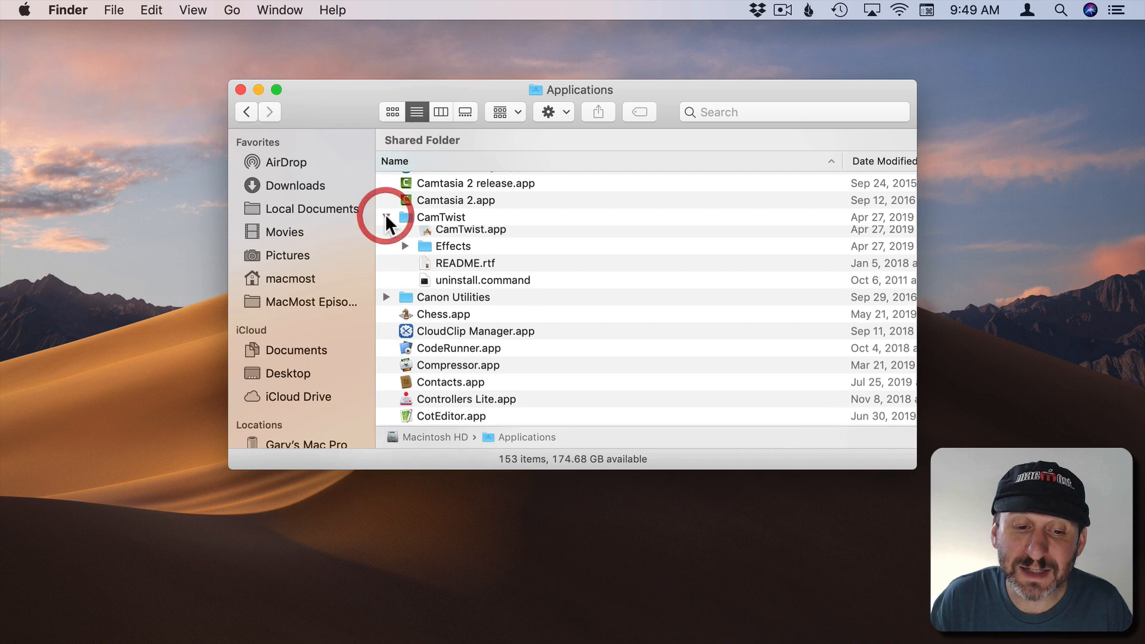
click(482, 285)
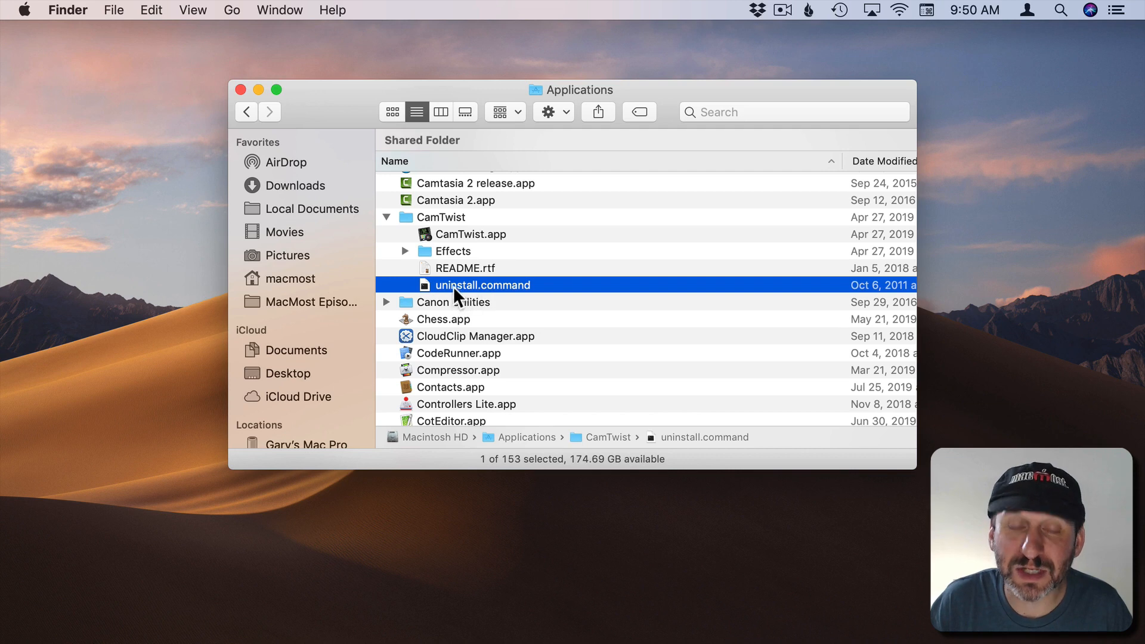
mouse_move(492, 297)
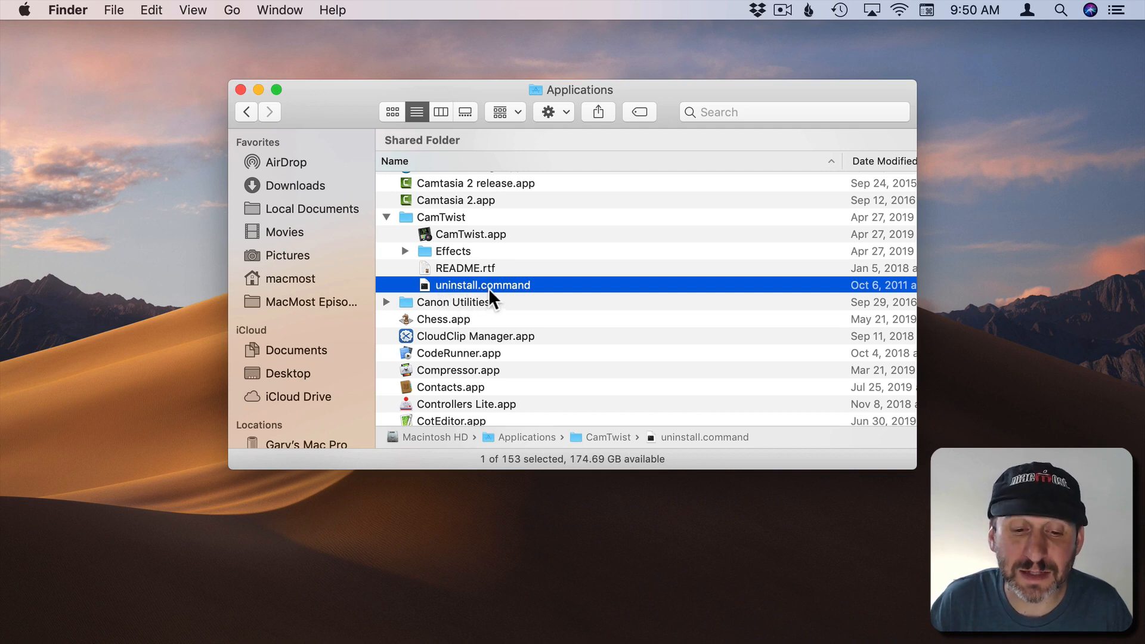